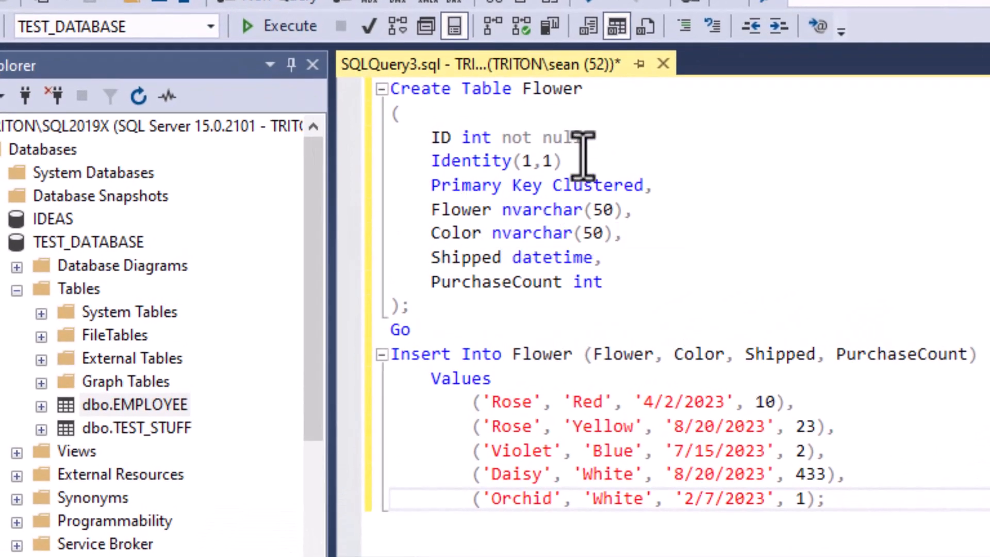
mouse_move(214, 244)
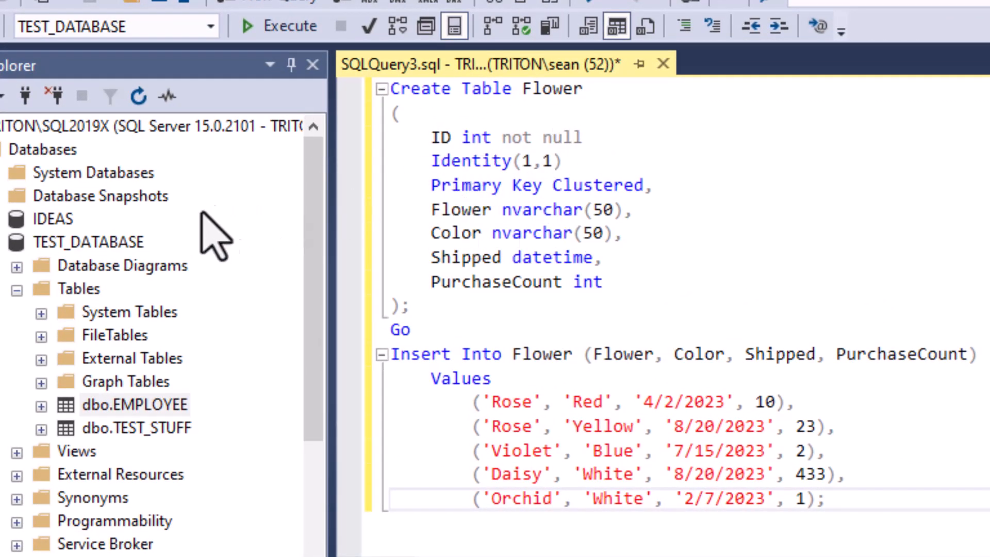
Review TEST_DATABASE, the existing TEST_STUFF table and the Create Table Flower statement
click(89, 242)
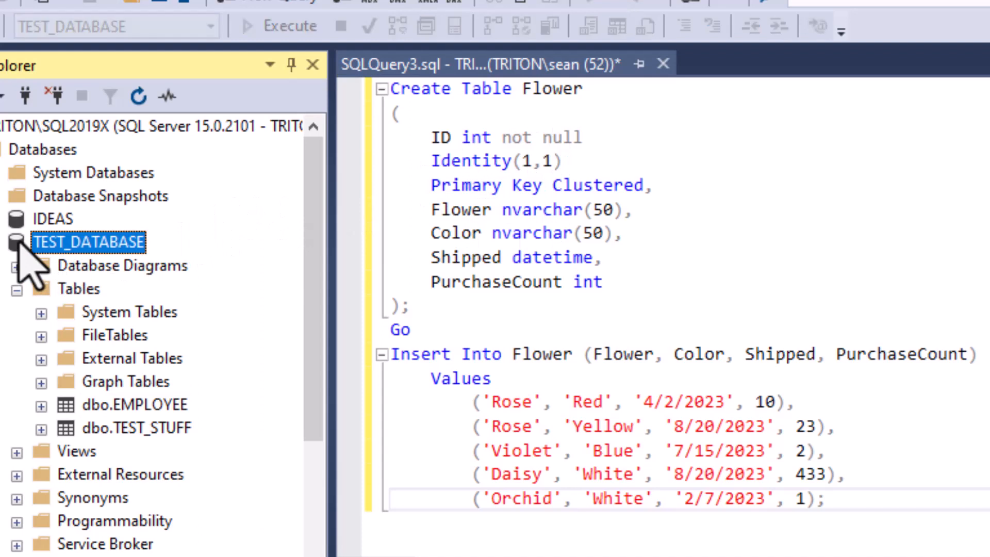
mouse_move(95, 451)
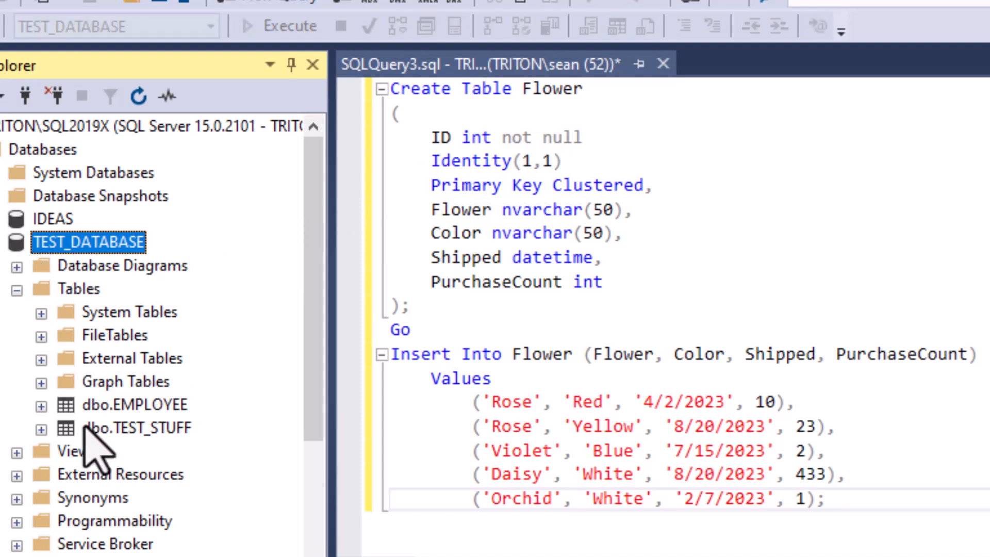
click(136, 427)
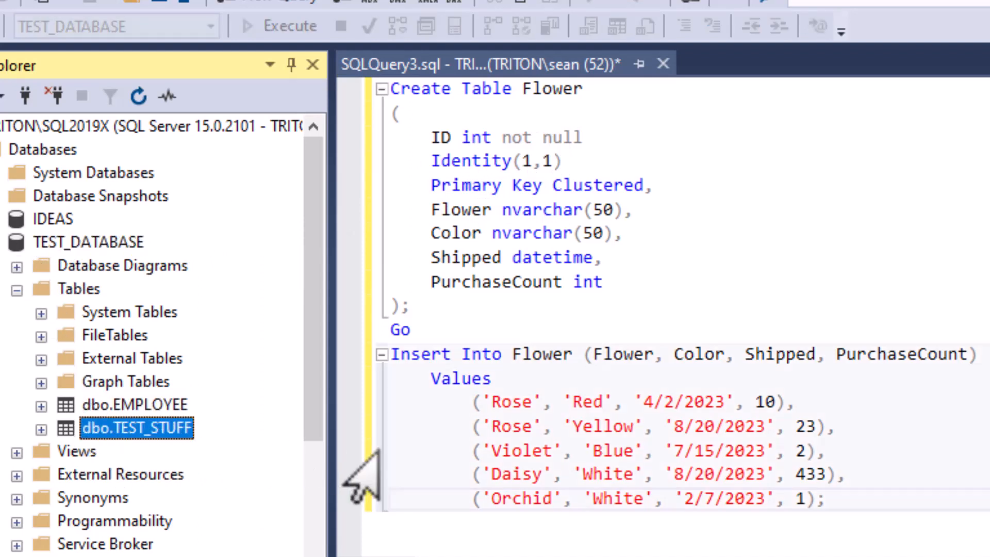
mouse_move(522, 119)
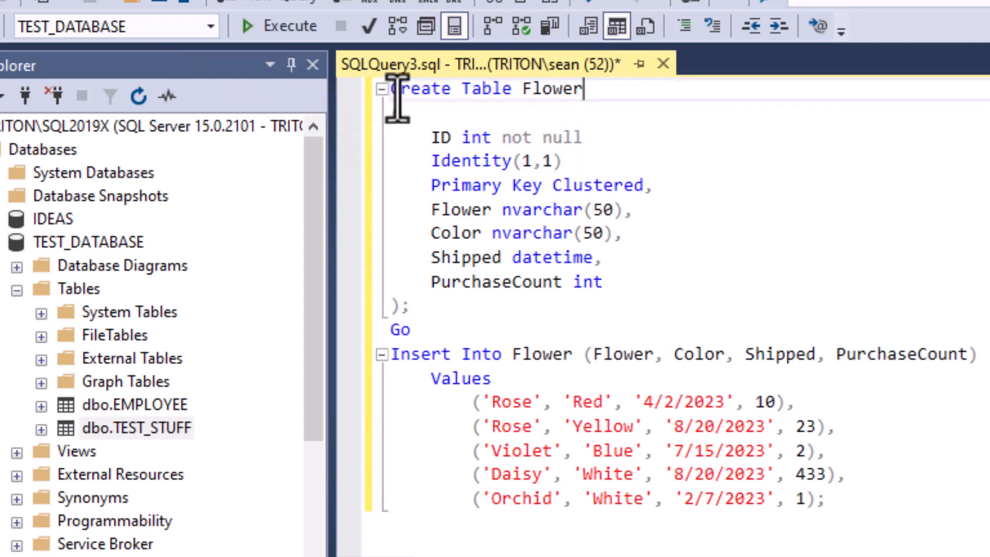
drag(393, 88, 565, 281)
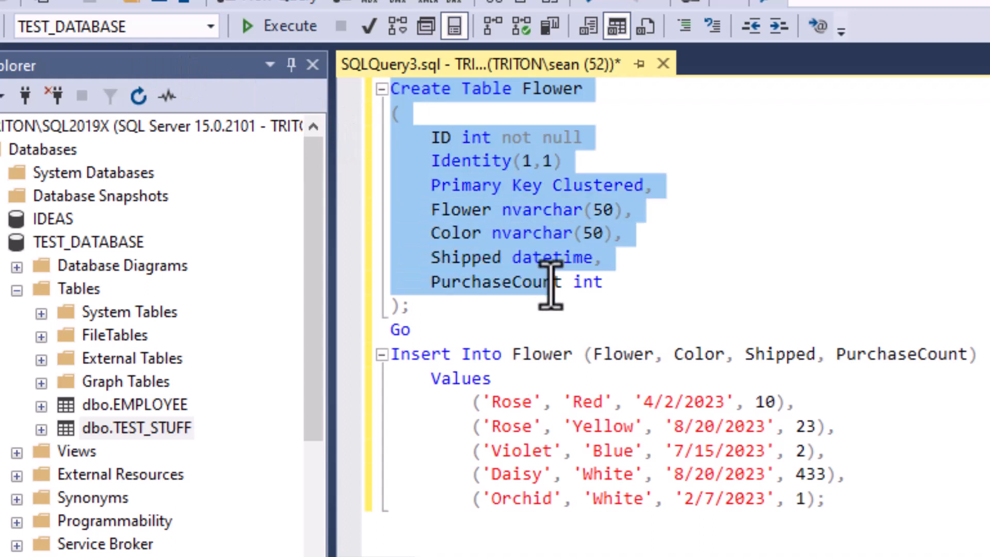
click(409, 307)
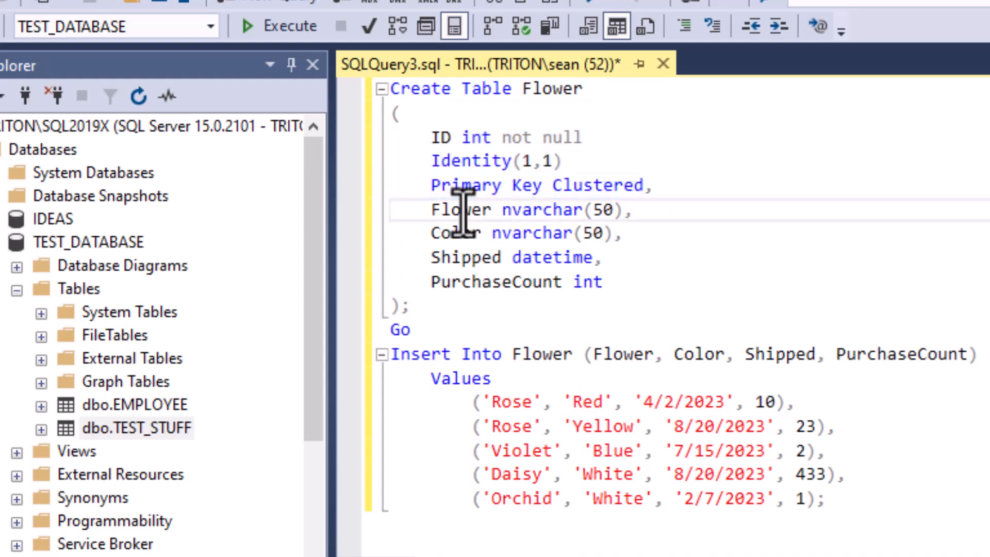
double_click(466, 257)
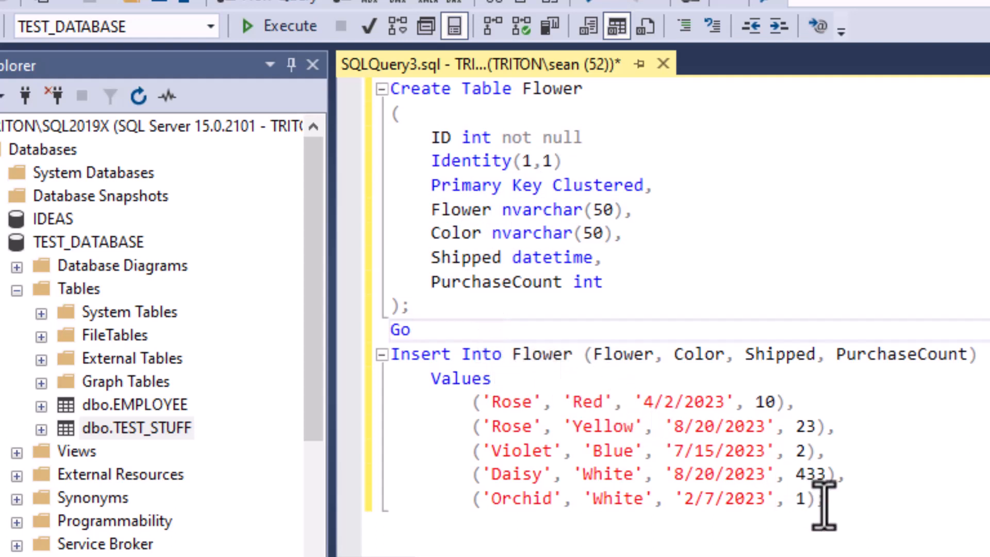
Add a semicolon after the last values row and a closing Go on a new line
text(;)
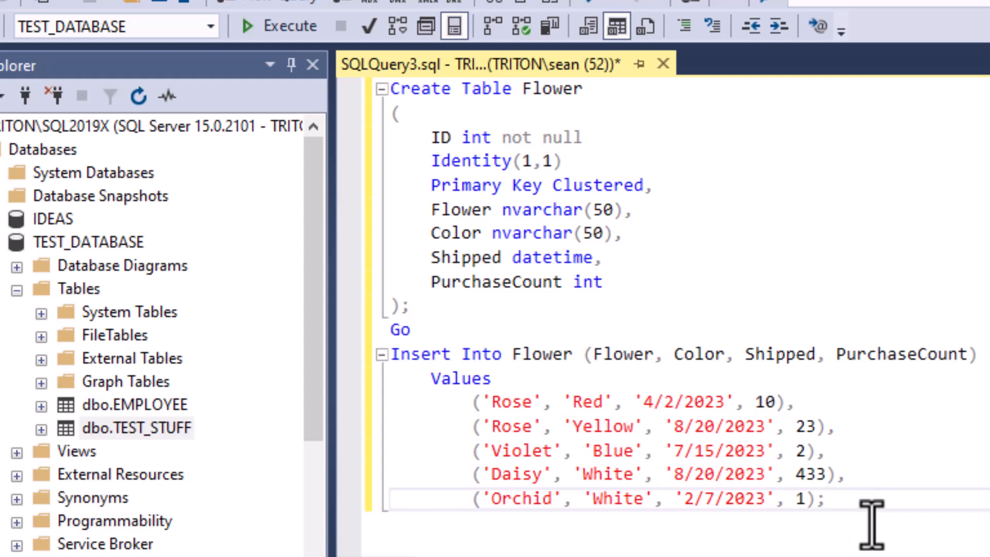
double_click(512, 401)
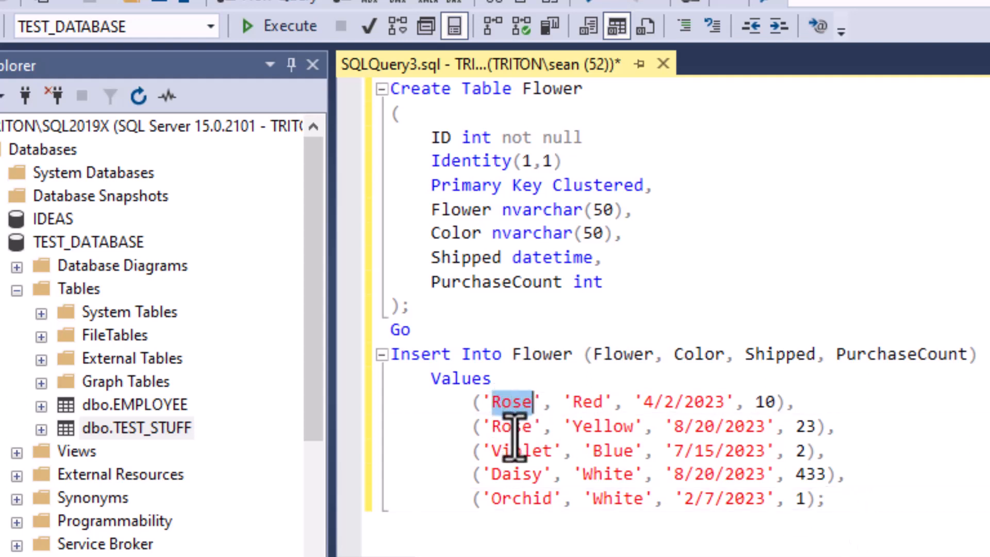
double_click(520, 451)
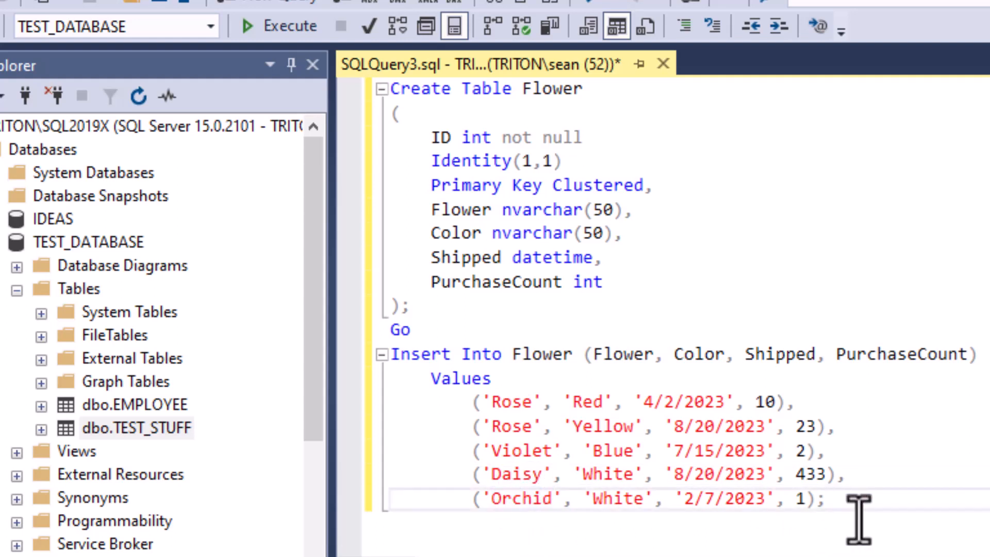
text(Go)
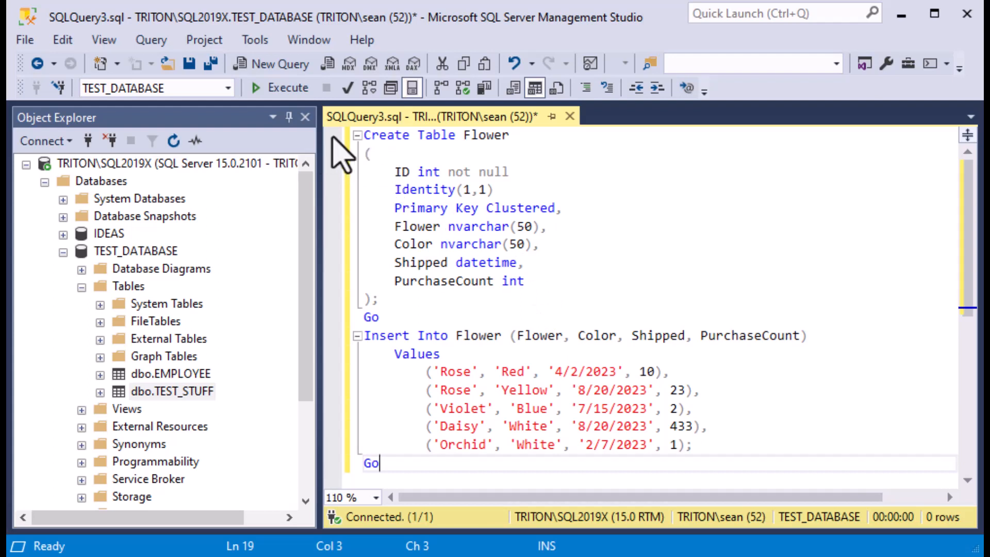
Execute the script, refresh Tables so dbo.Flower appears, and bring up its actions
click(280, 87)
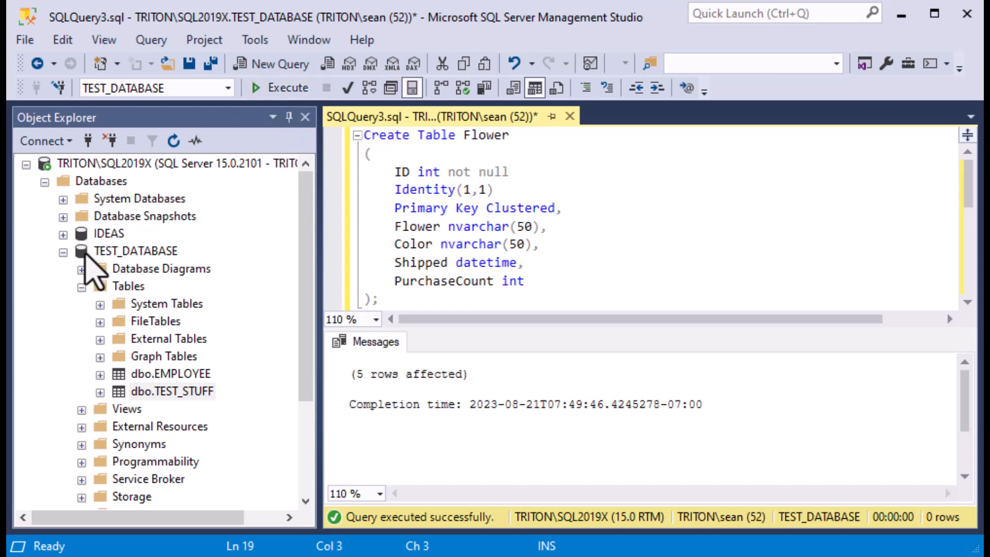
right_click(128, 286)
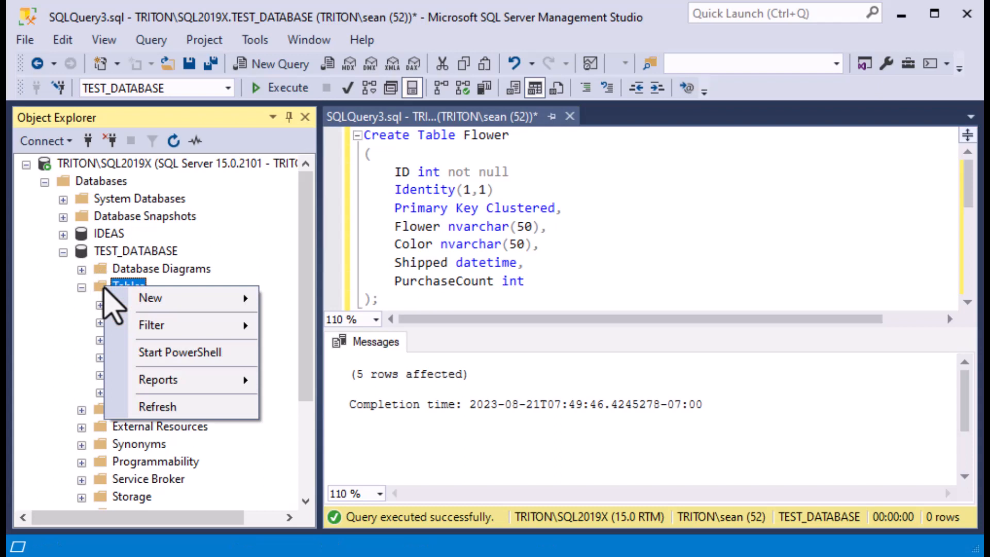
click(156, 407)
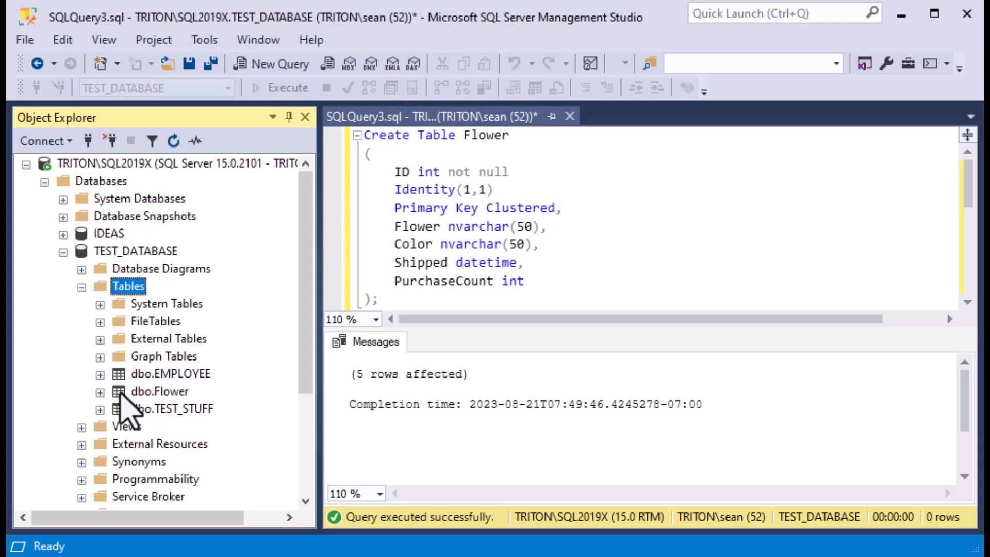
right_click(160, 392)
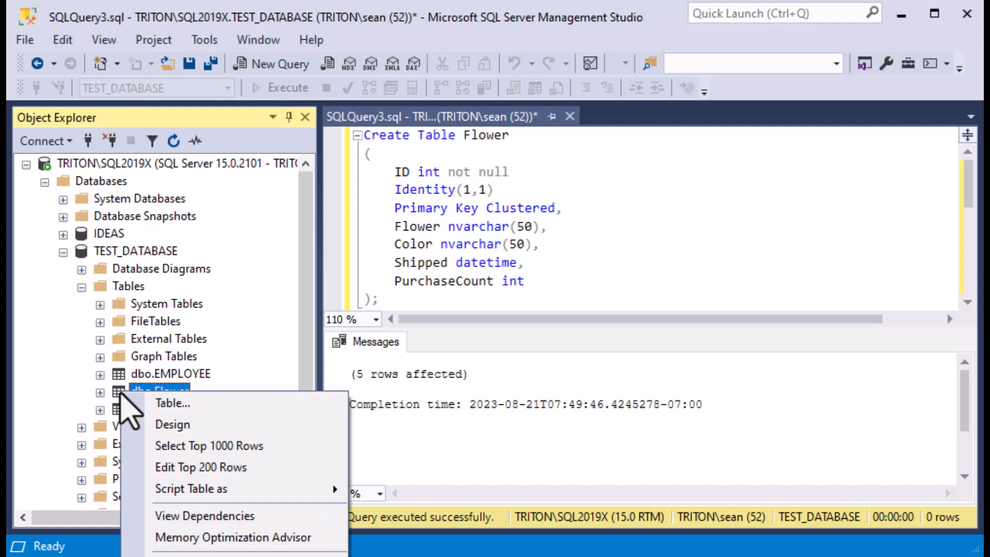
mouse_move(209, 445)
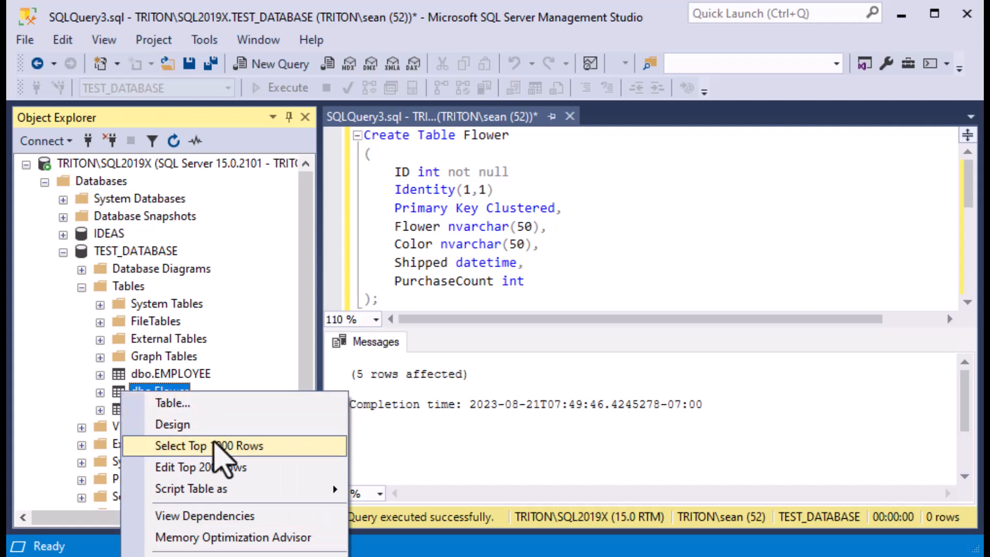
Select Top 1000 Rows of Flower and look over the Rose and Orchid result cells
click(208, 445)
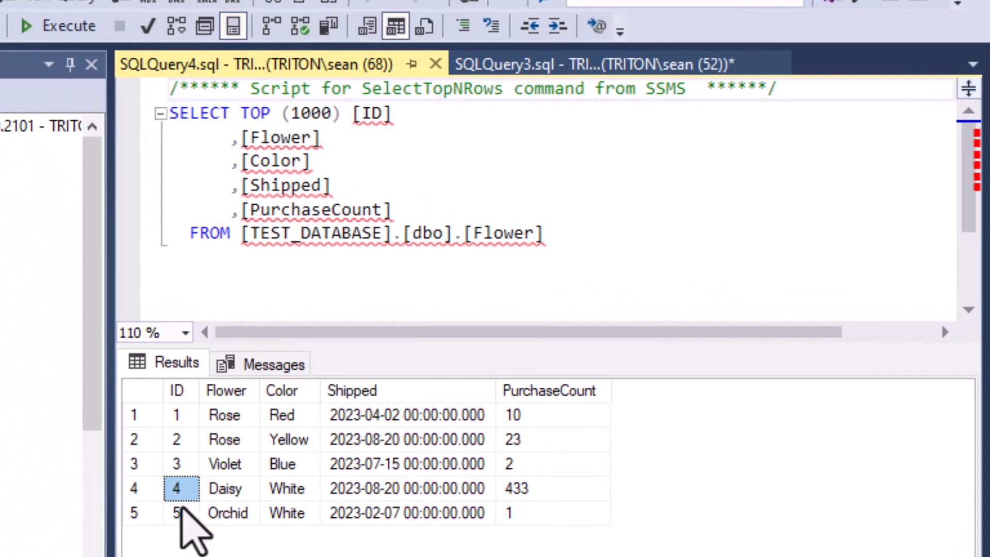
click(224, 414)
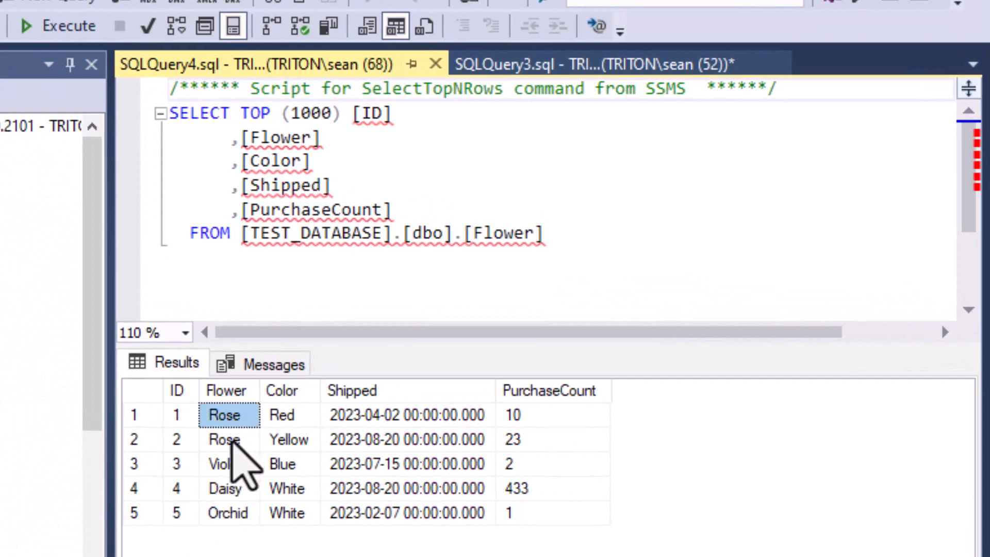
click(224, 440)
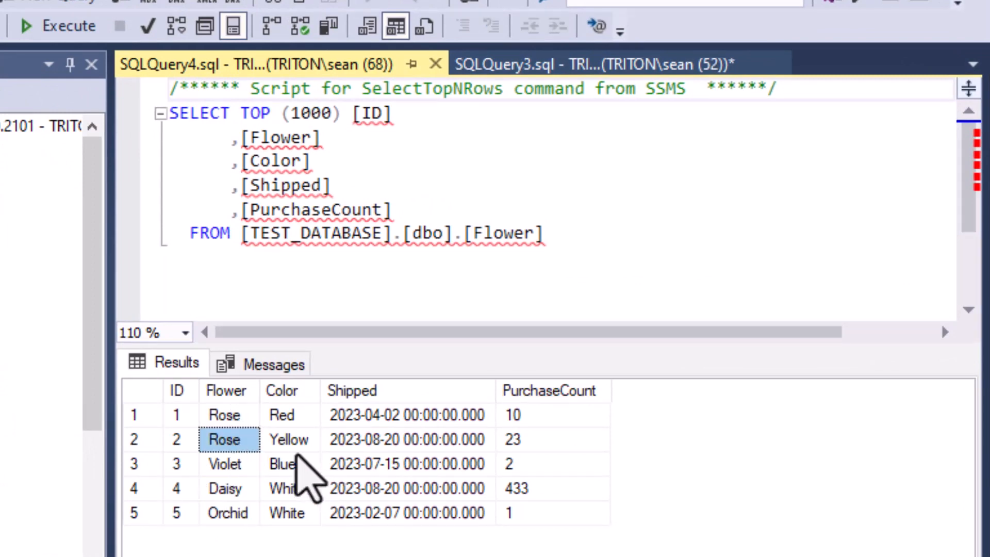
click(223, 487)
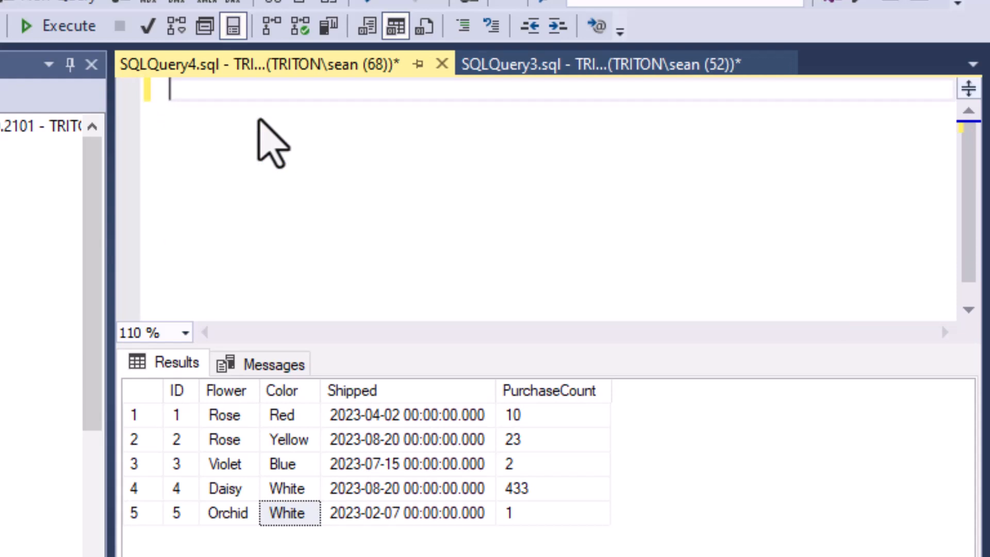
Run SELECT Flower, Color, Shipped, PurchaseCount FROM Flower and check Daisy's 433 and Orchid's 1
text(Select)
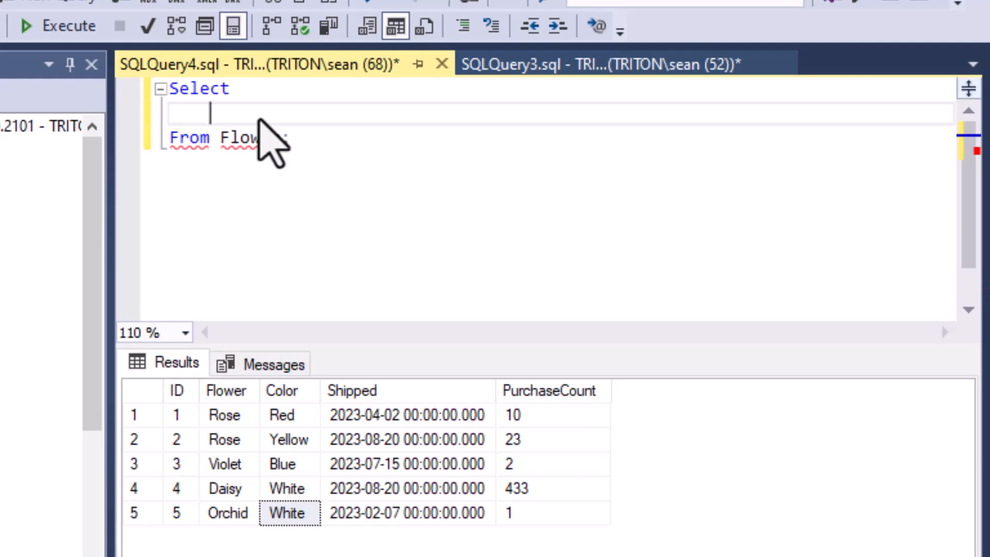
text(Flower,)
text(Color)
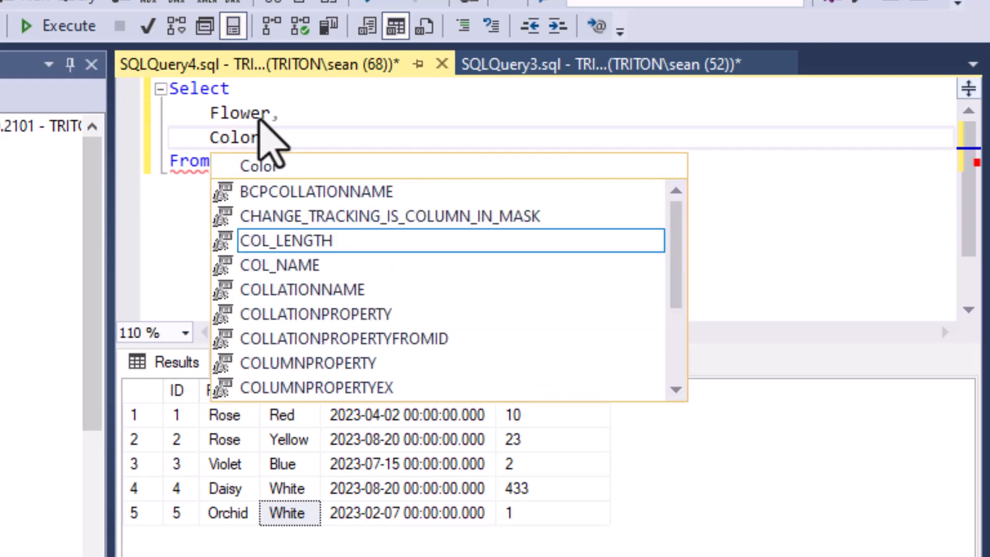
key(Escape)
text(Shippe)
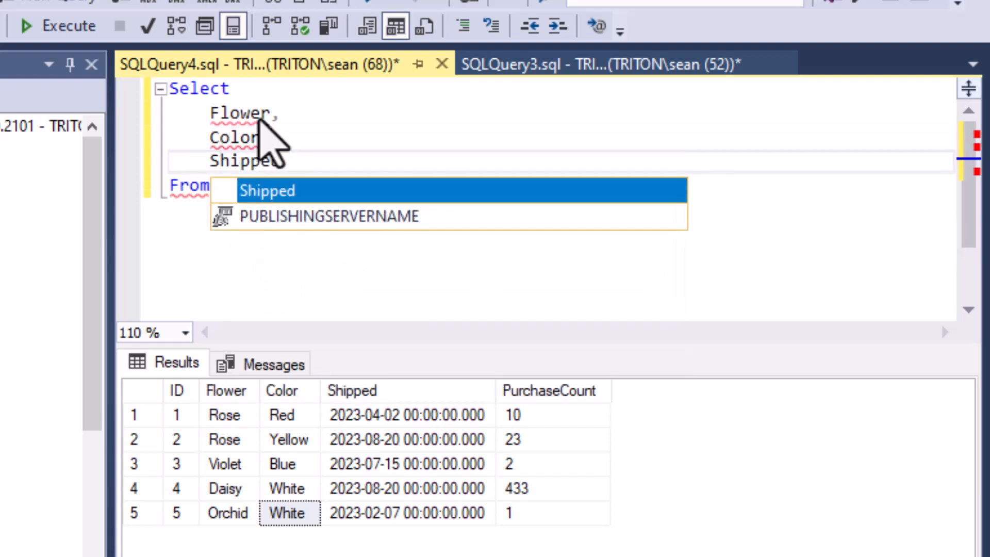
text(Pur)
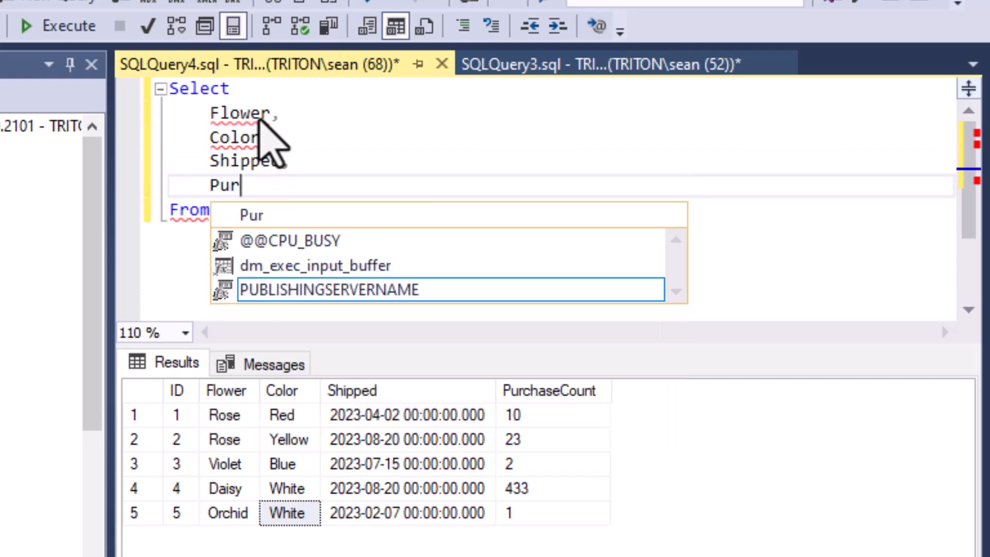
text(cha)
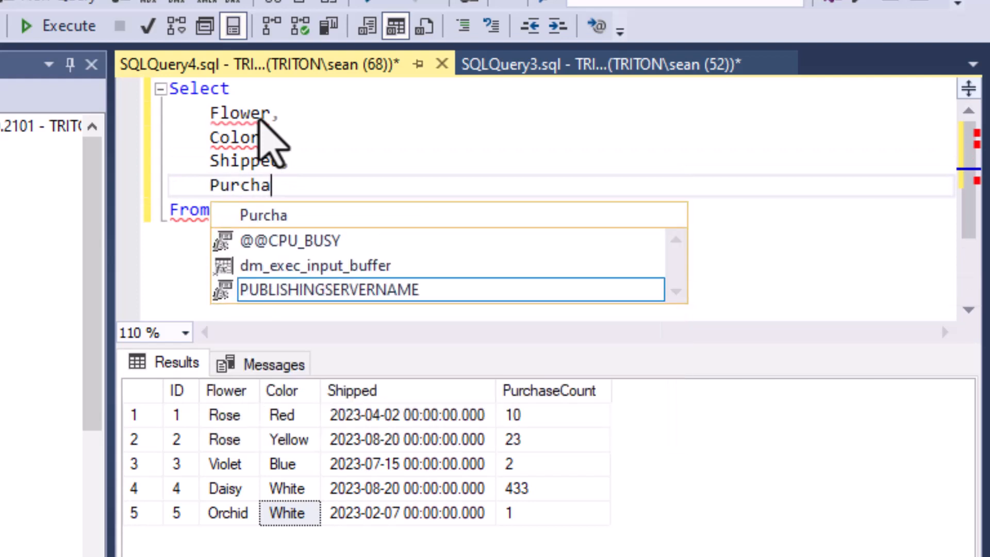
text(se)
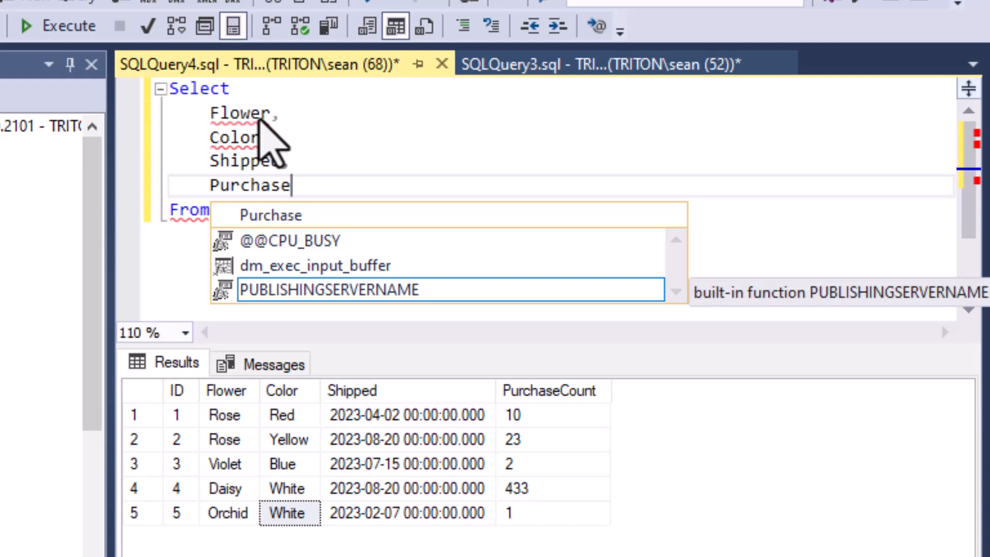
text(Count)
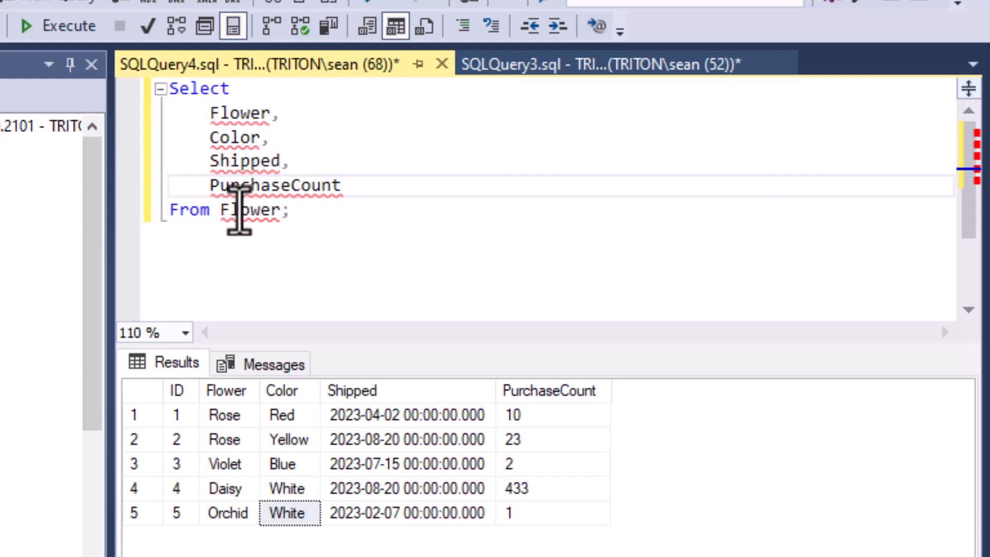
mouse_move(421, 125)
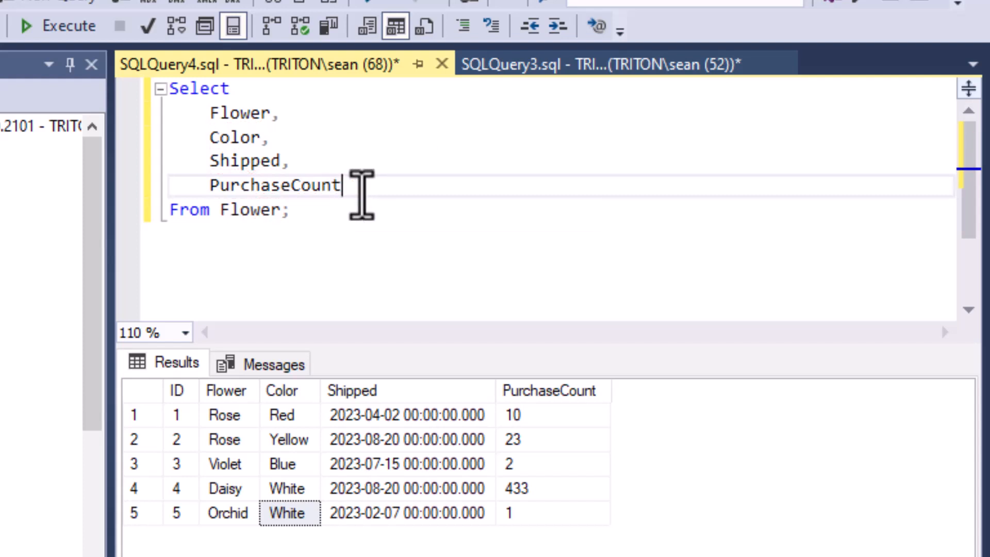
mouse_move(261, 145)
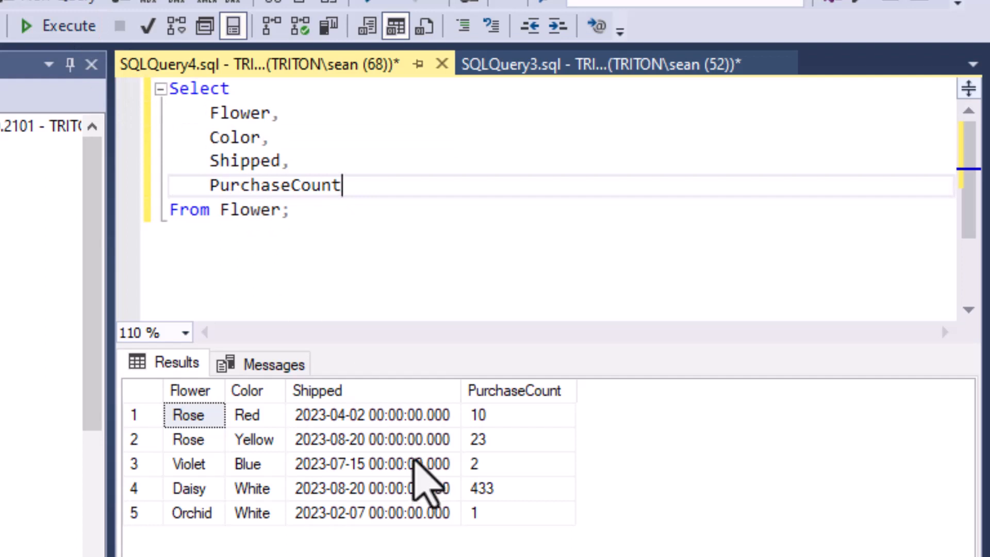
click(478, 414)
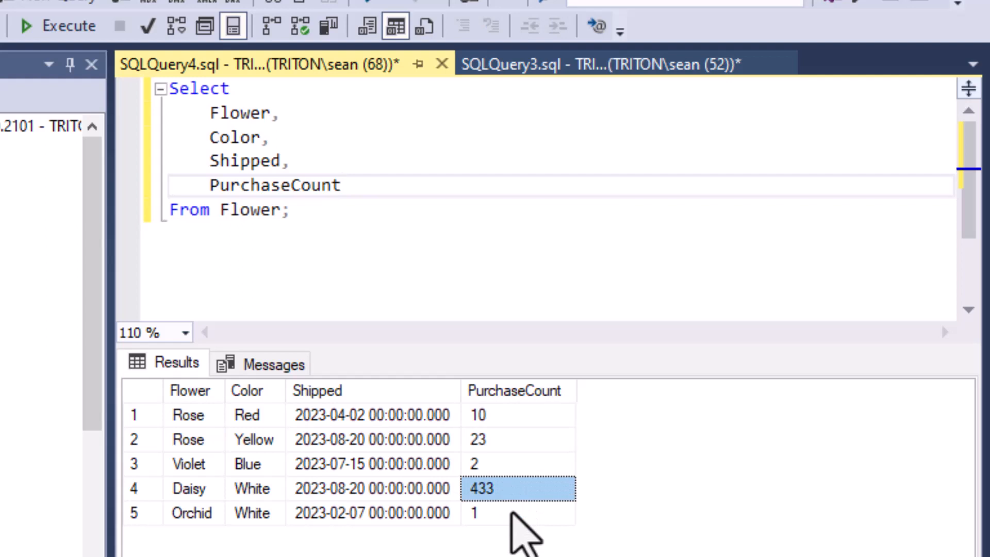
click(485, 513)
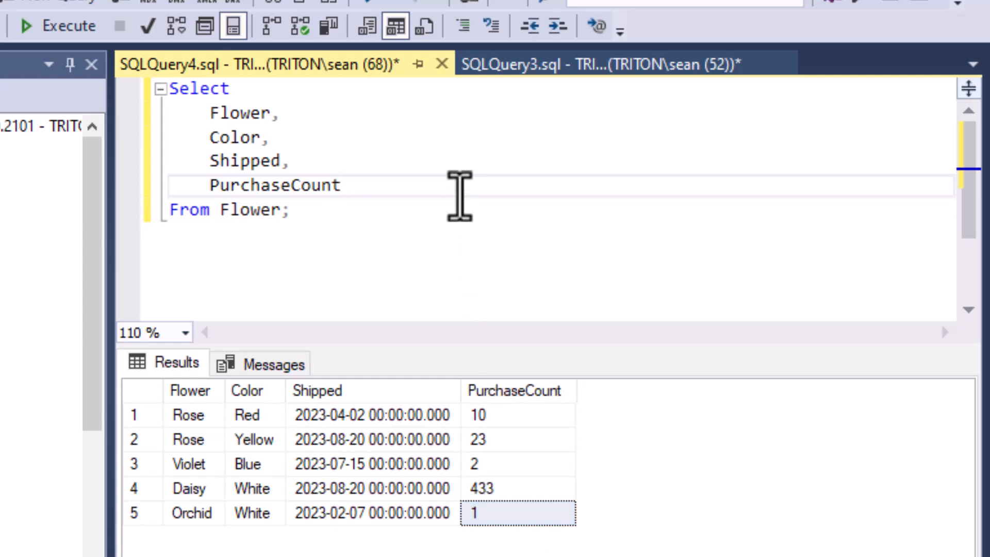
Start a Case When PurchaseCount > 200 Then 'Best Seller' after PurchaseCount
text(,)
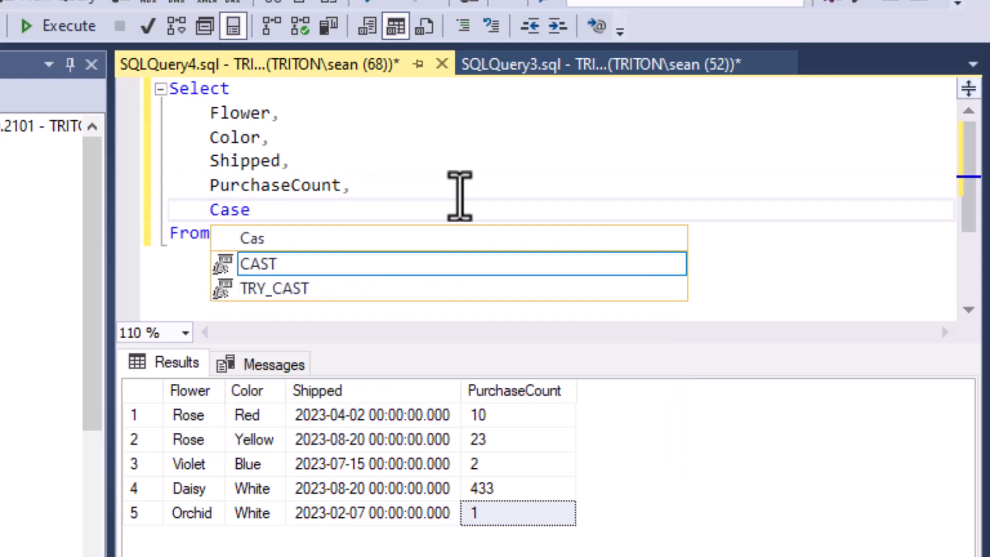
text(When)
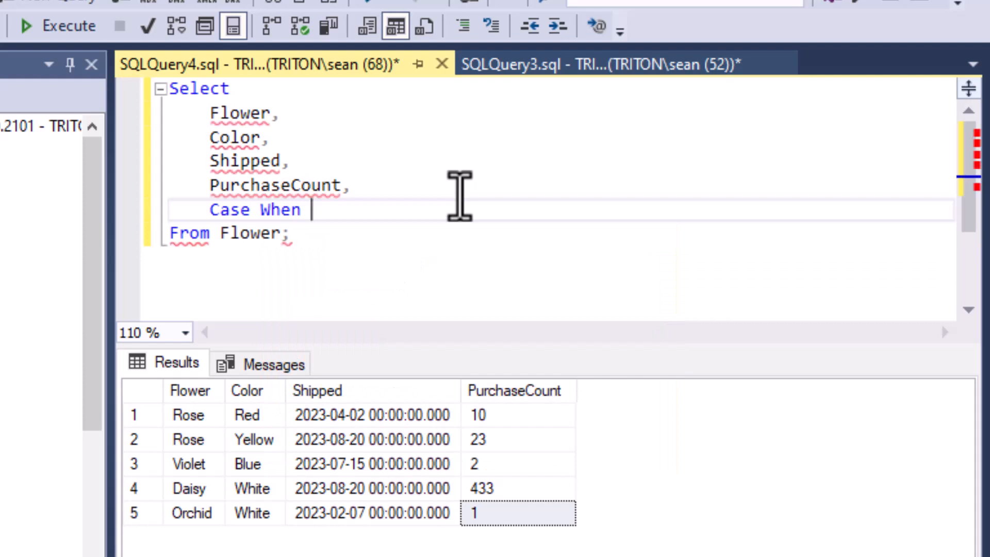
text(Pur)
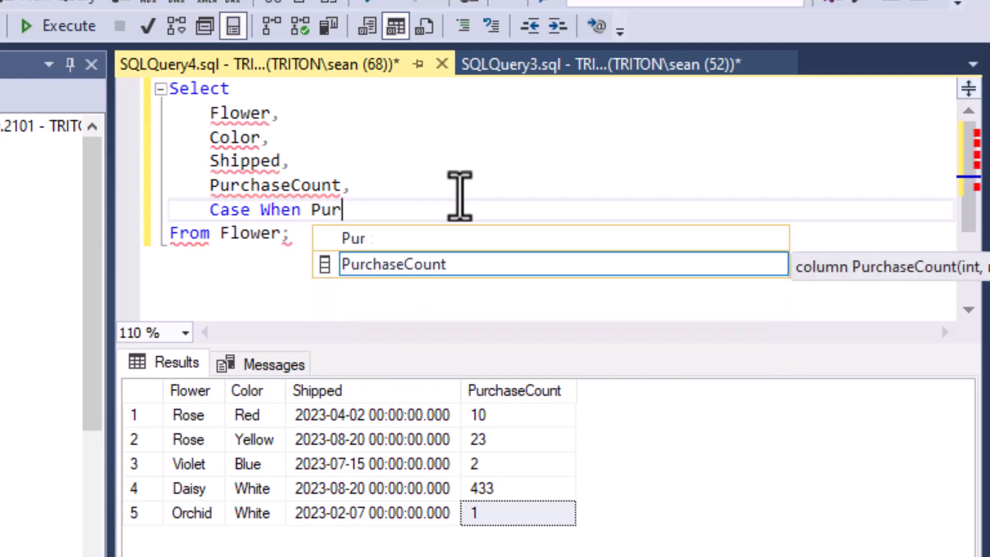
text(chaseCount)
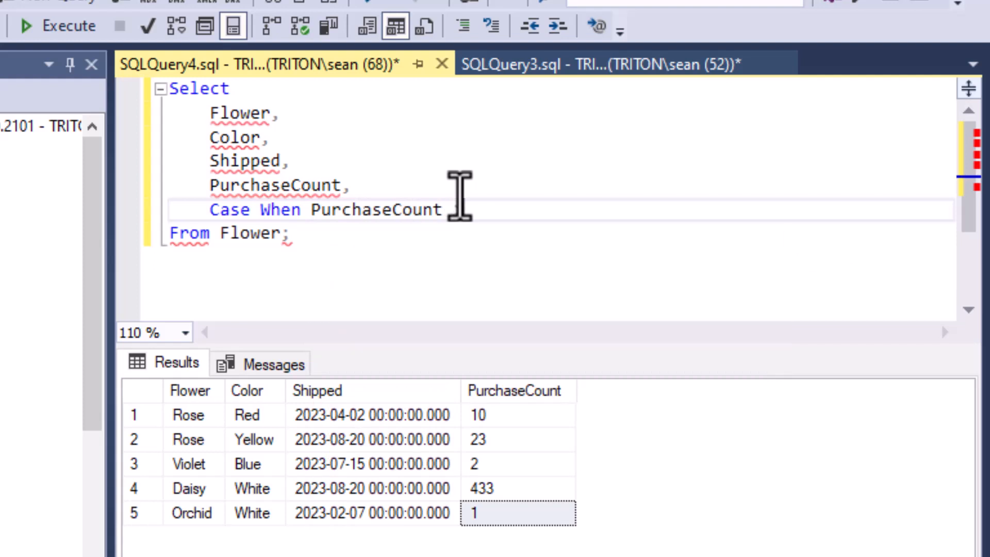
text(200 Then)
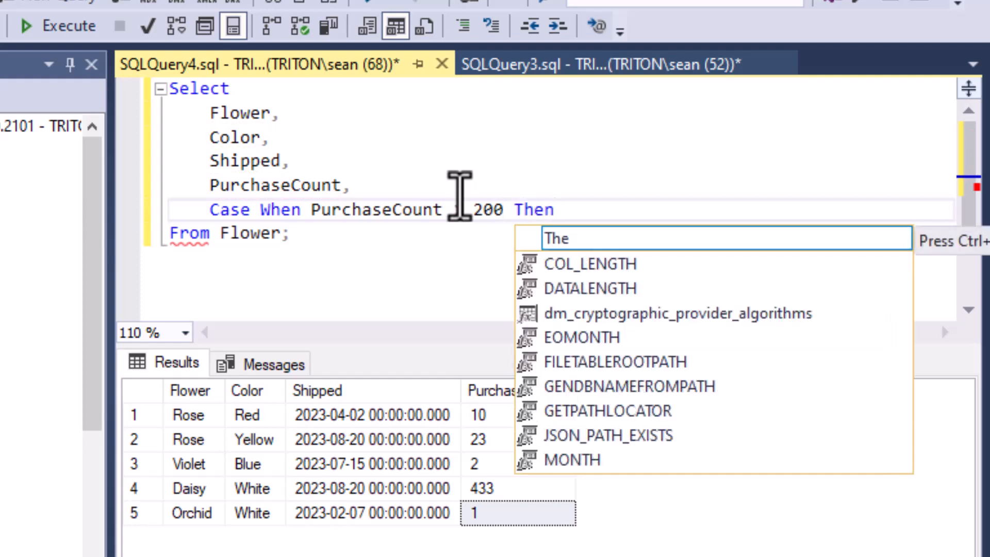
text(')
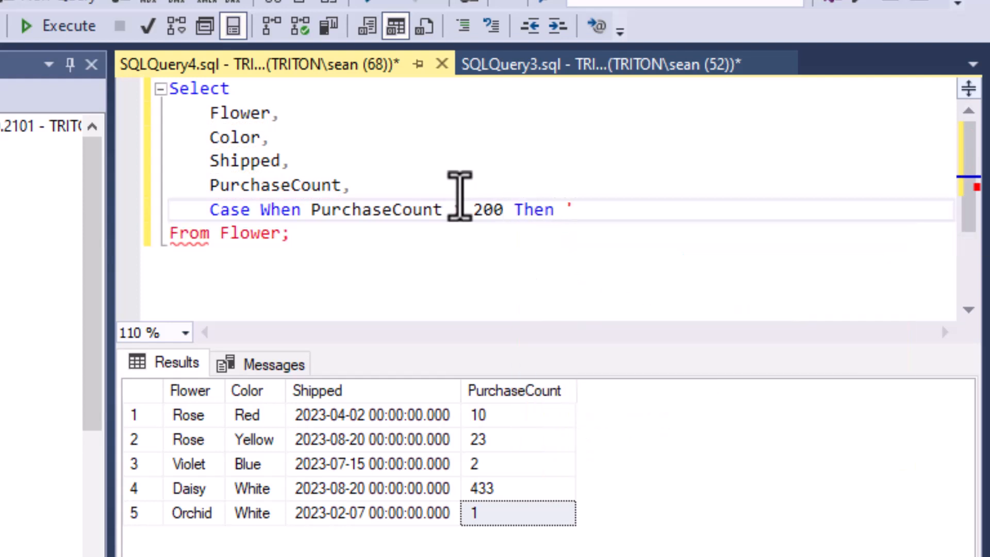
text(B)
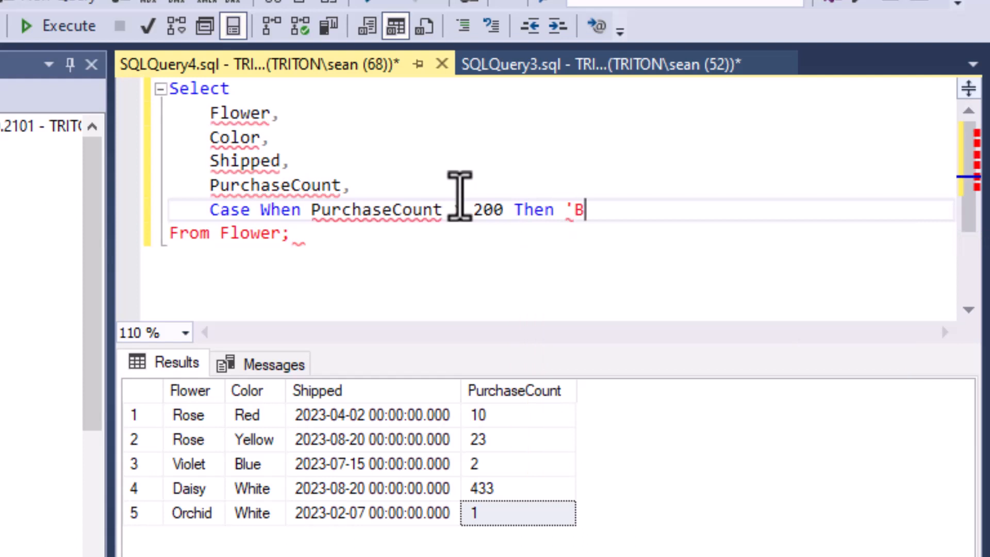
text(est Sel)
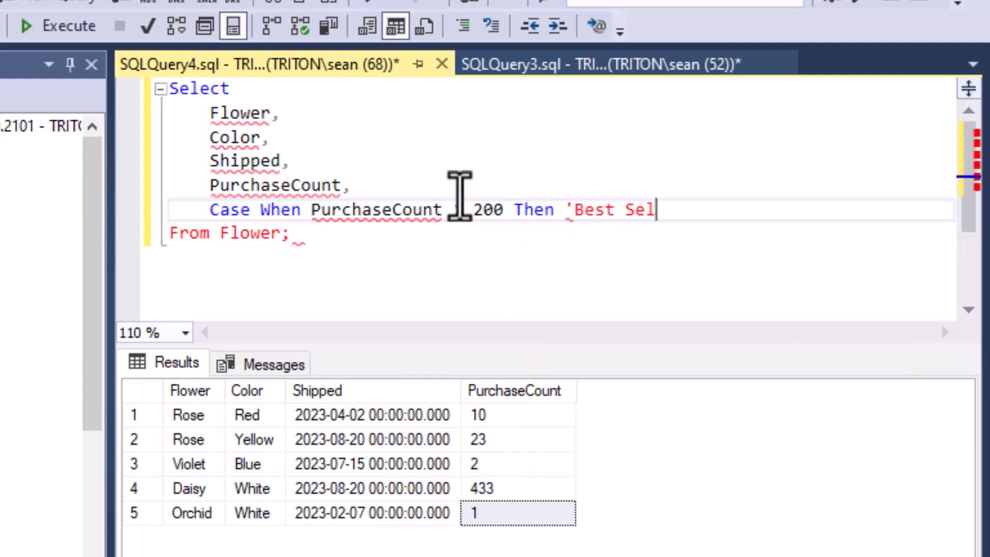
text(ler')
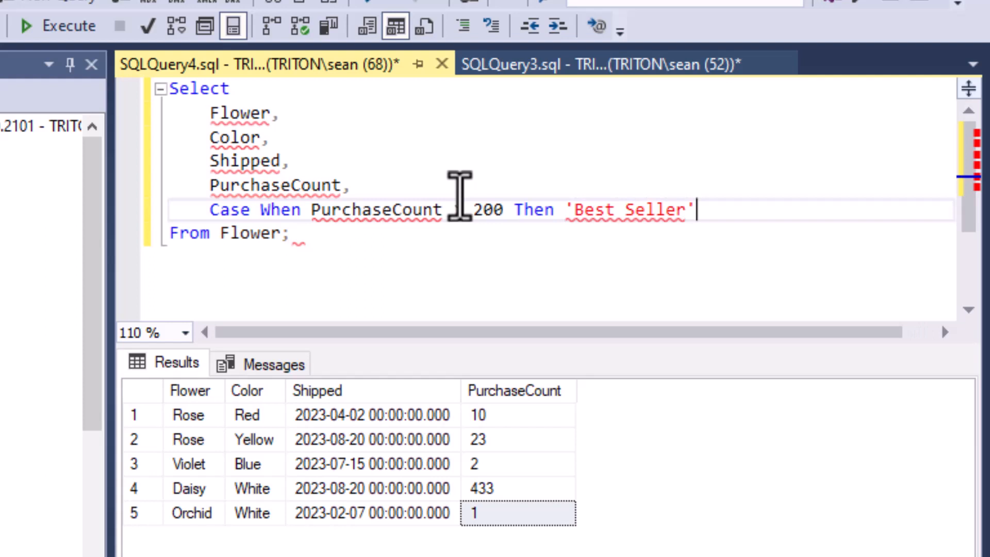
Finish it with Else 'Regular' End, aliased Category
text(El)
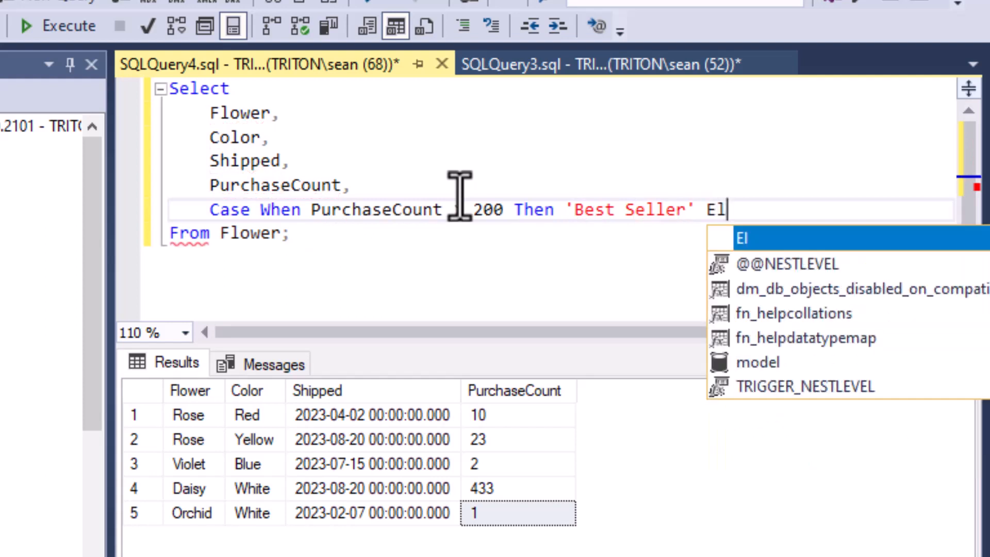
text(se)
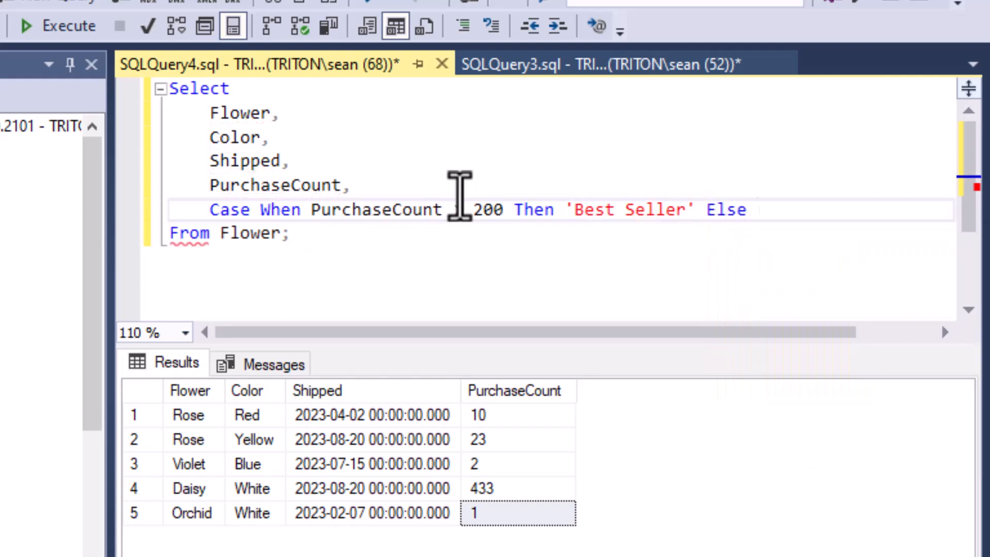
text(")
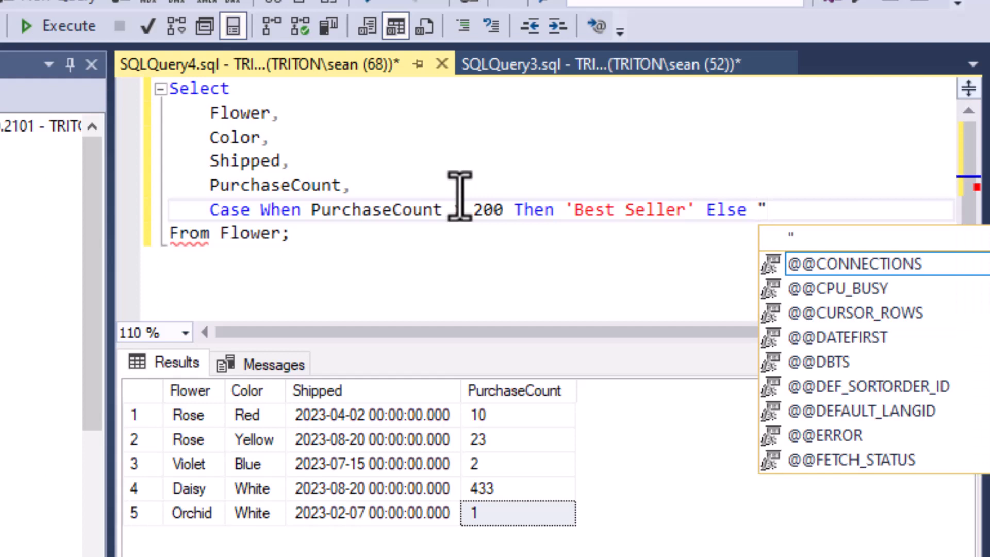
key(Escape)
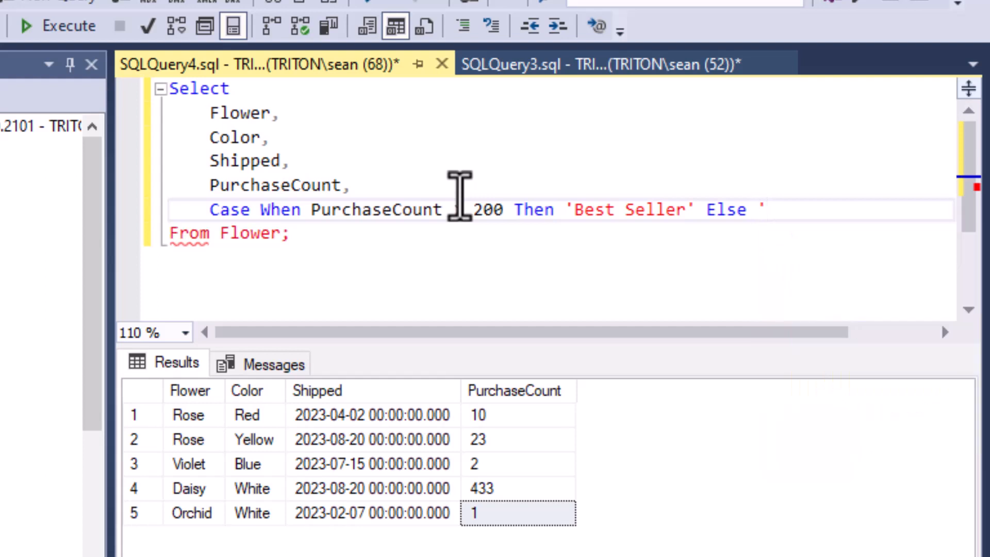
text(Regula)
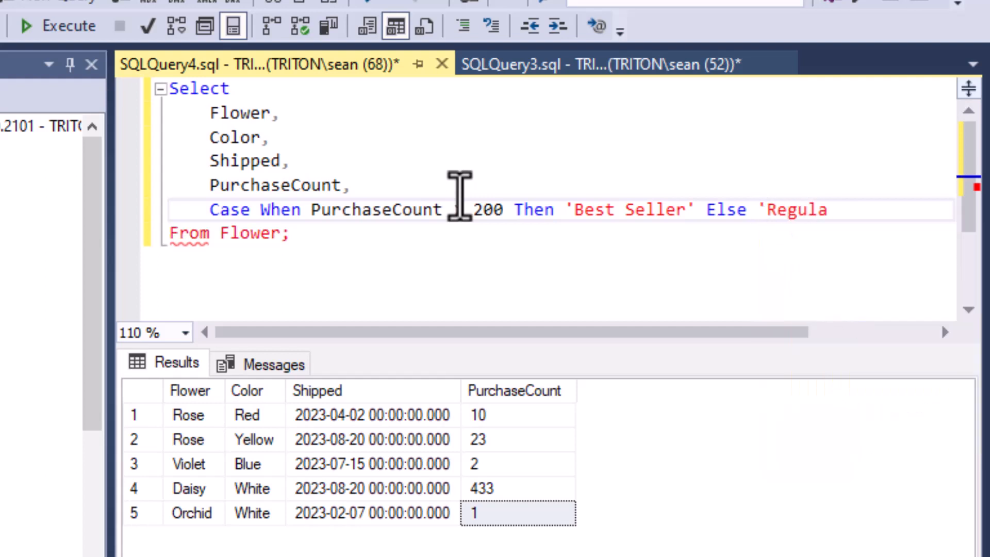
text(r')
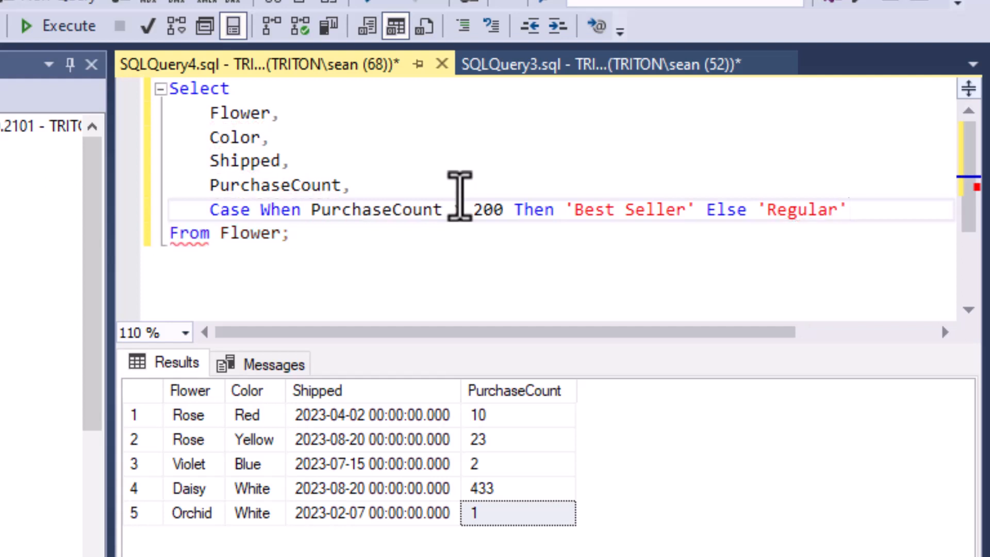
click(857, 209)
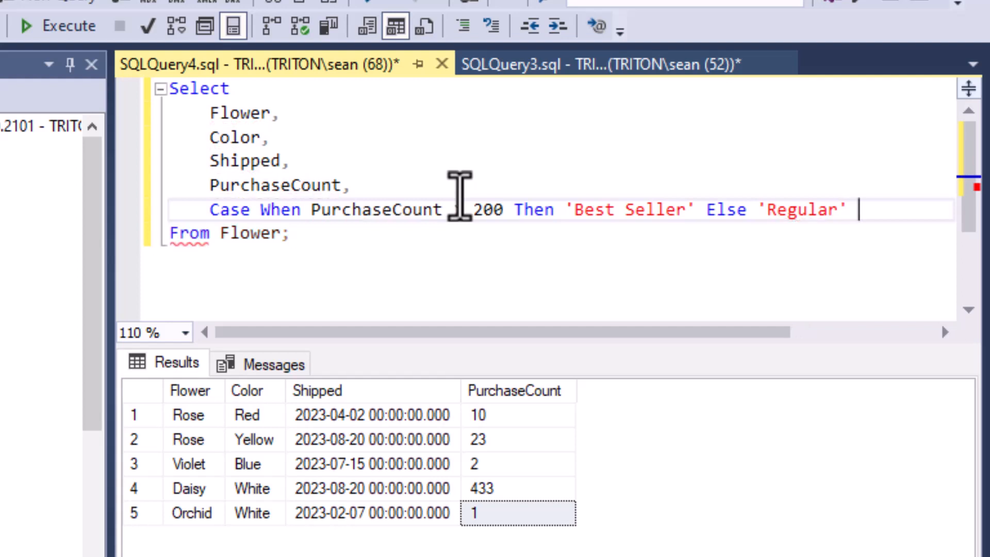
text(End)
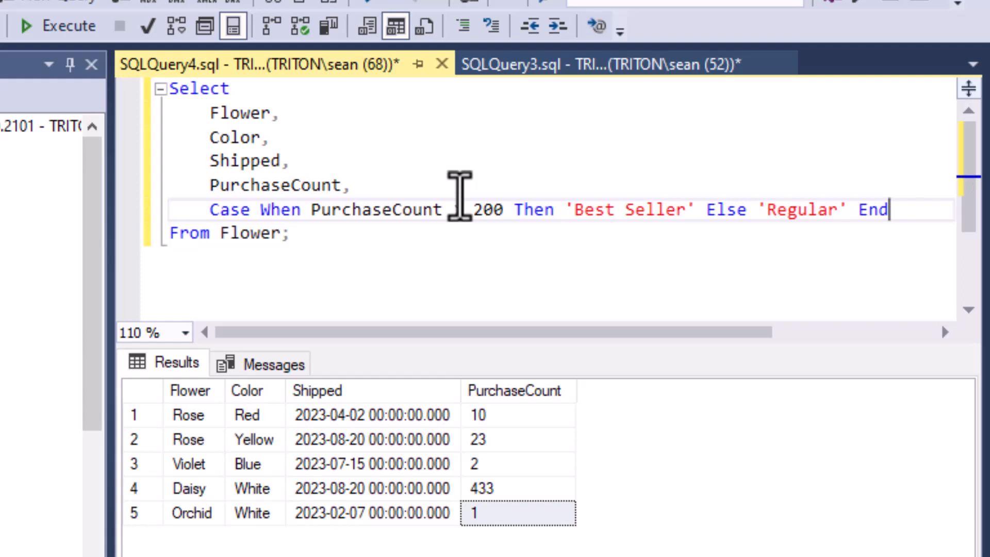
text(Category)
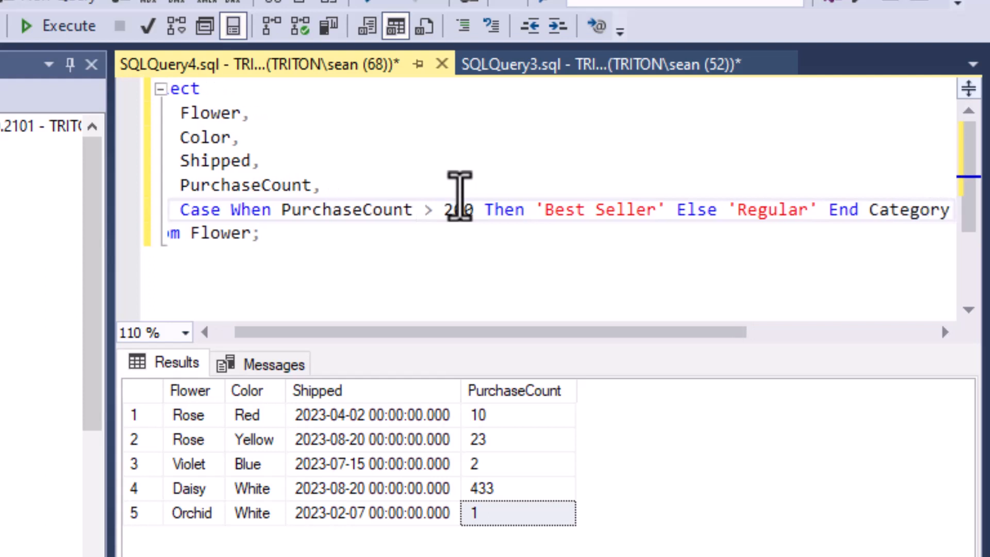
double_click(908, 210)
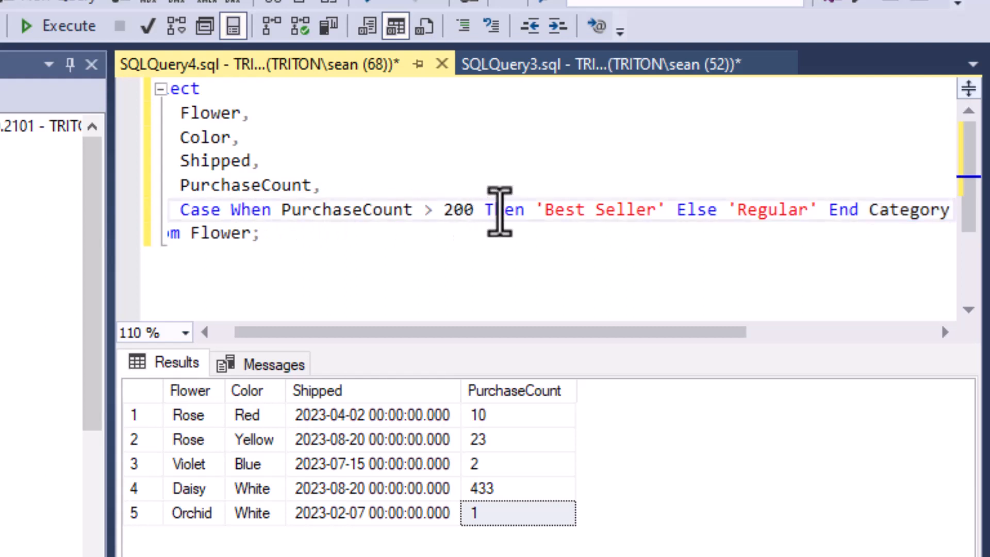
Break Then, Else and End Category onto separate indented lines
key(Enter)
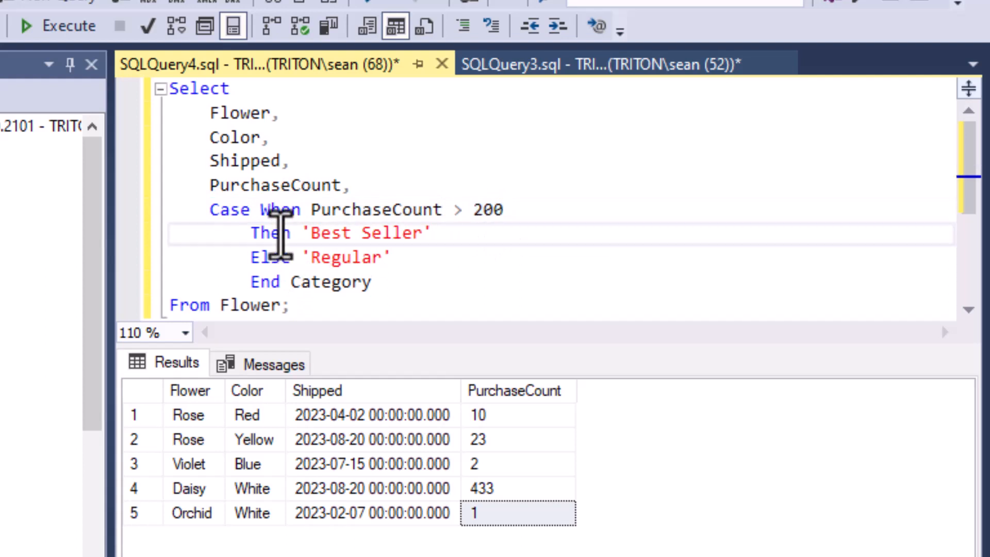
double_click(366, 232)
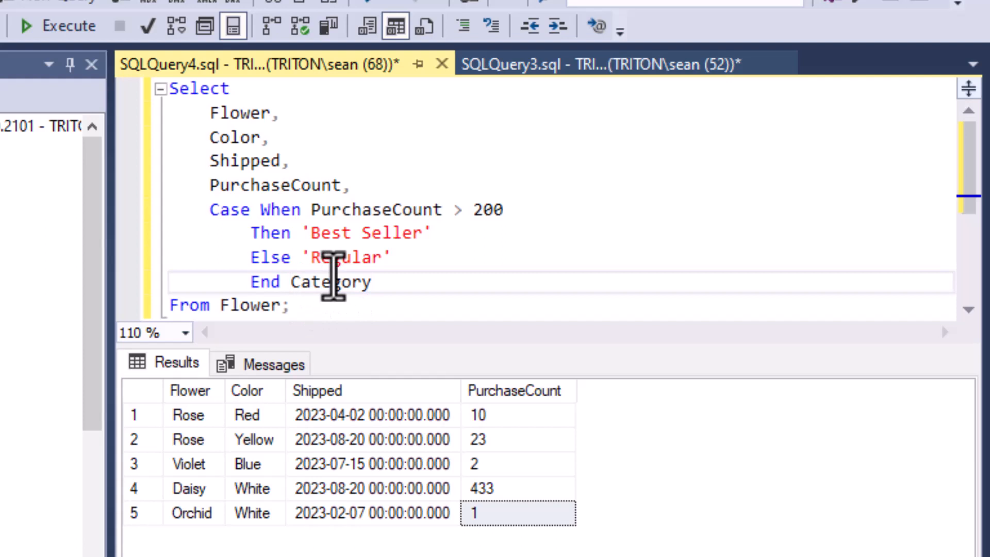
text(As)
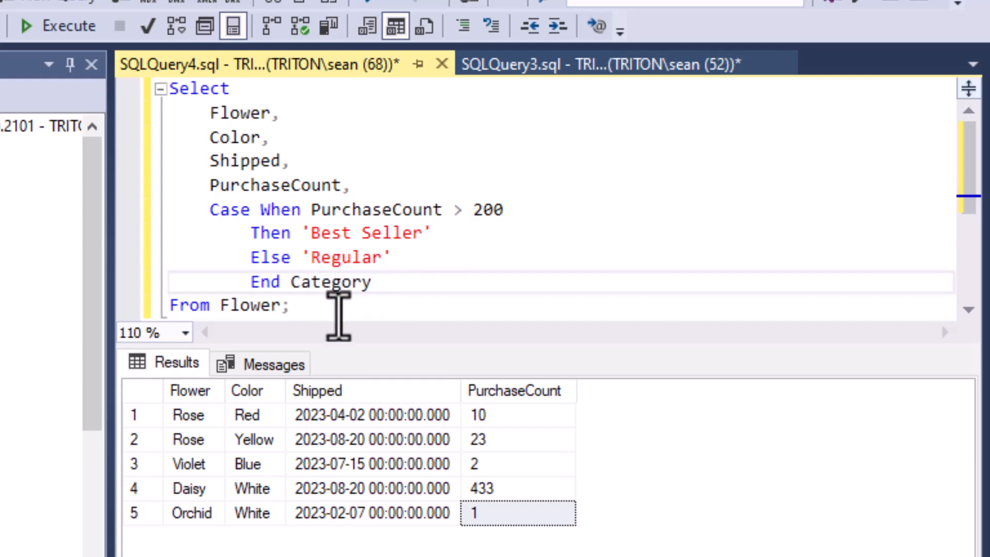
click(291, 305)
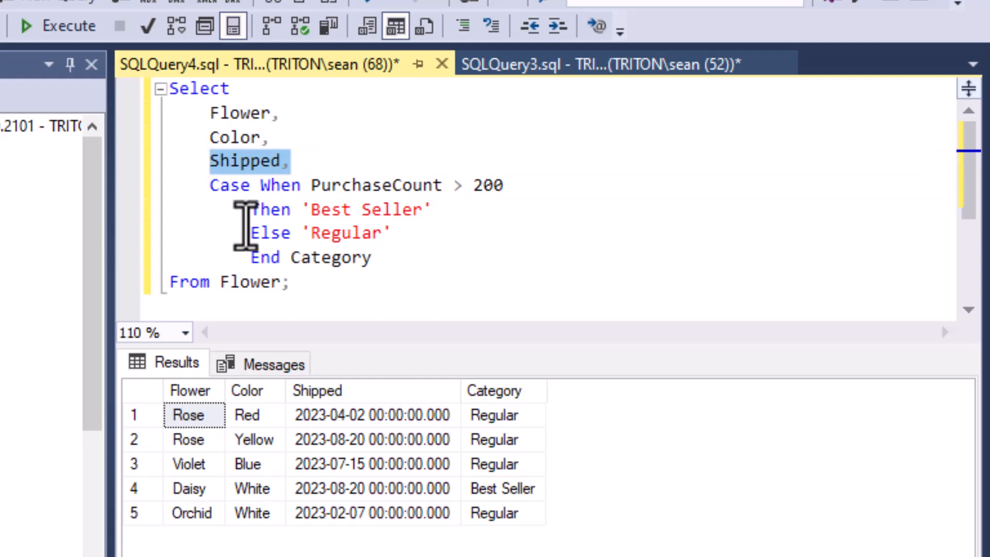
mouse_move(362, 185)
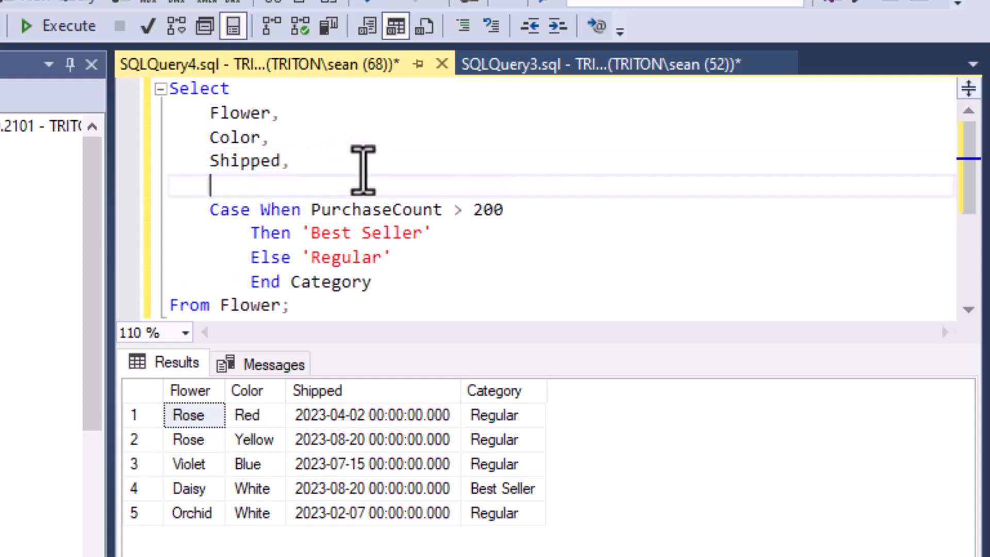
Write Case When Shipped > '2023-06-01' above the Category case
text(Case)
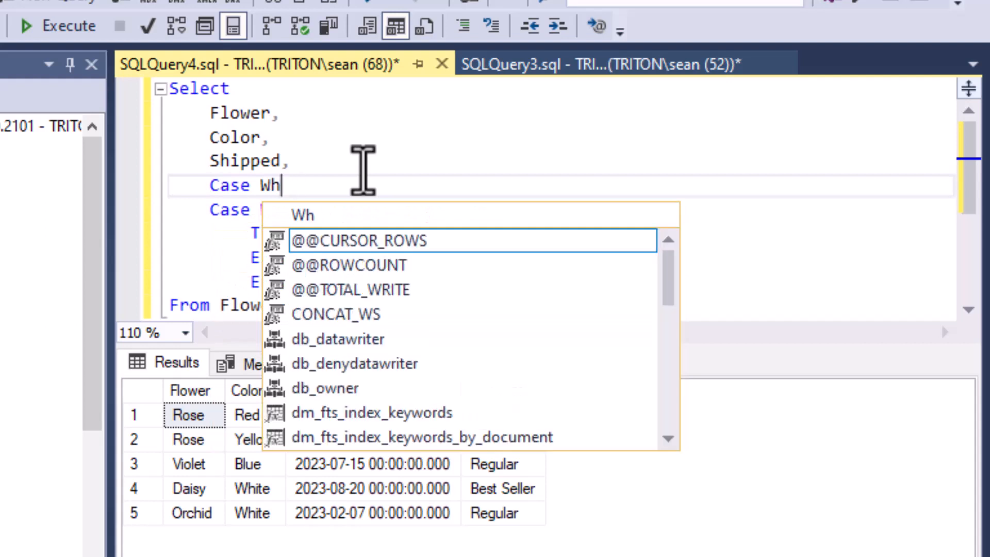
text(When)
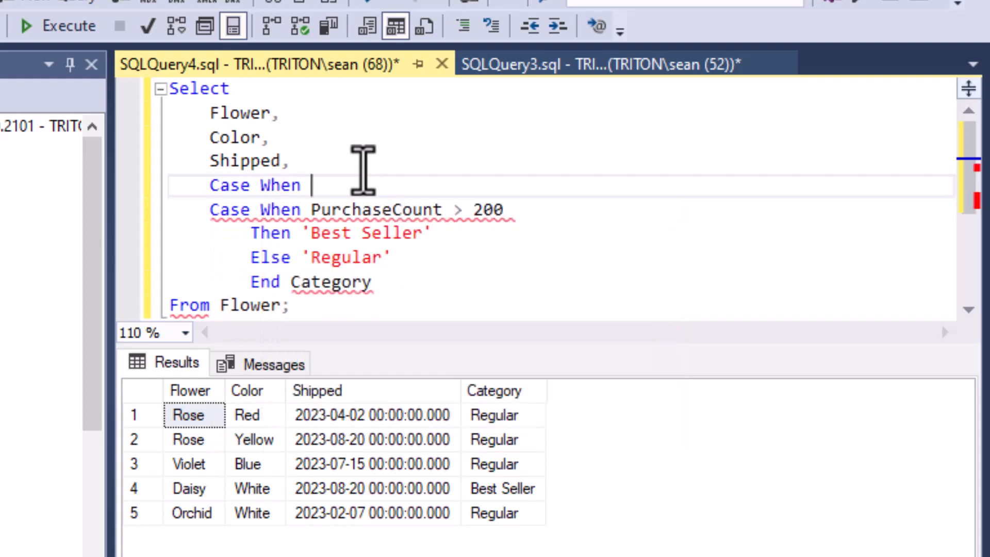
text(Shipped)
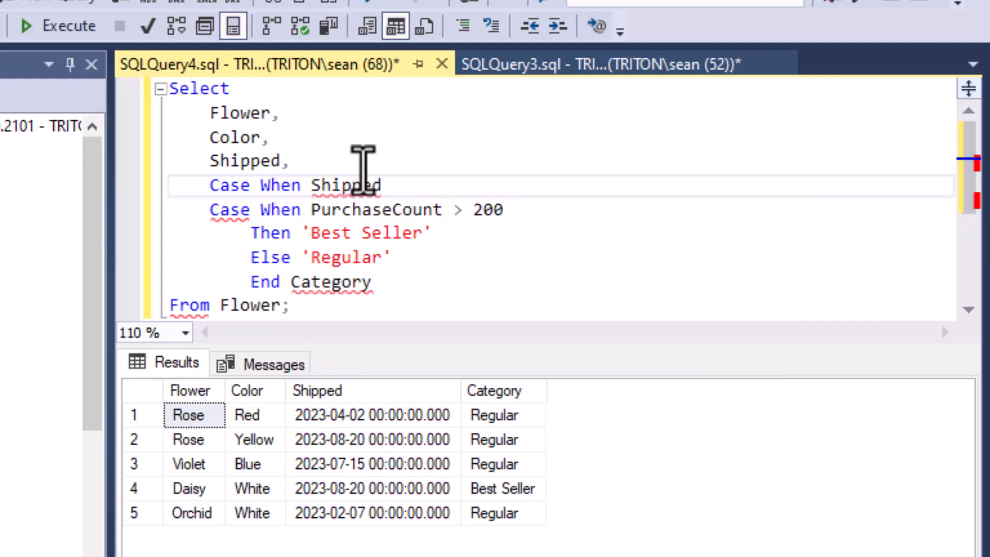
text(>)
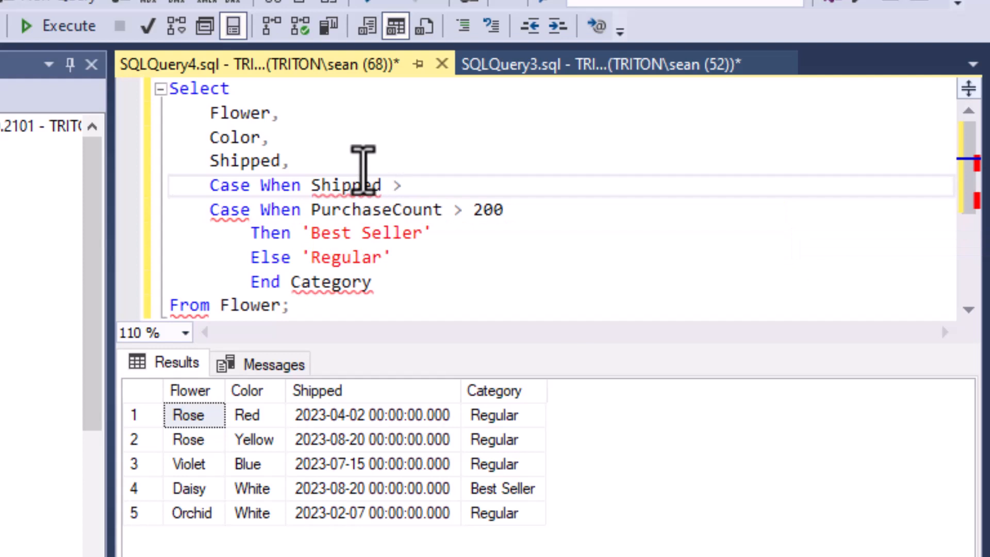
text(')
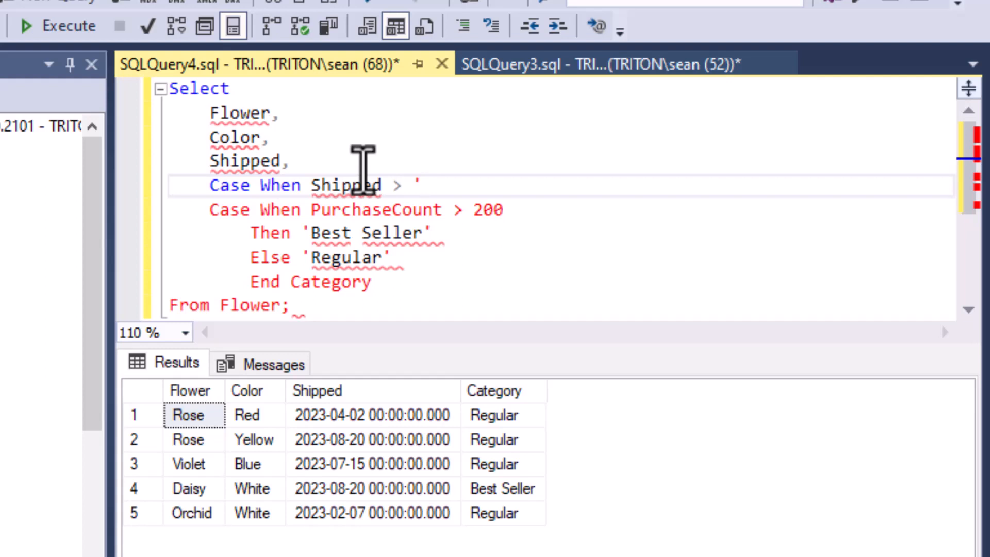
text(202)
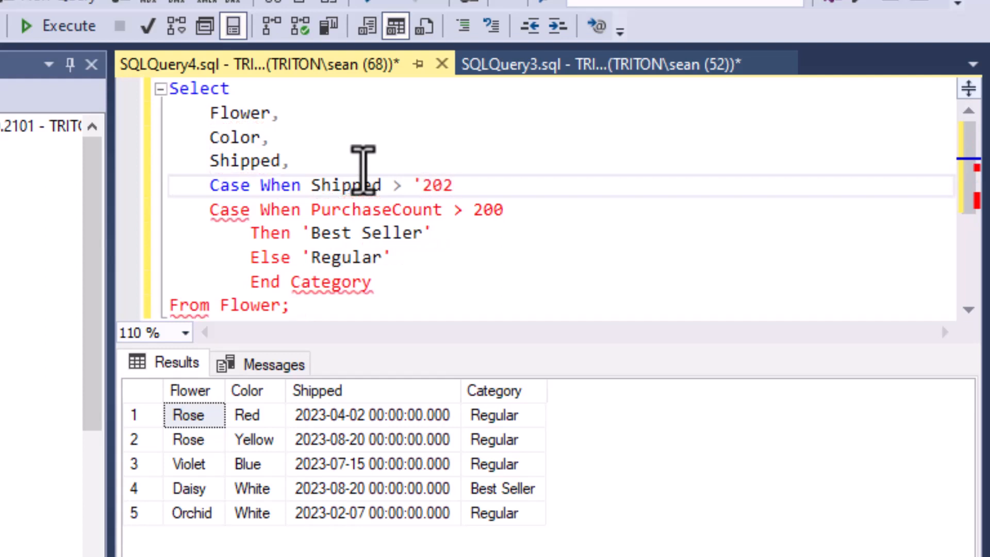
text(3)
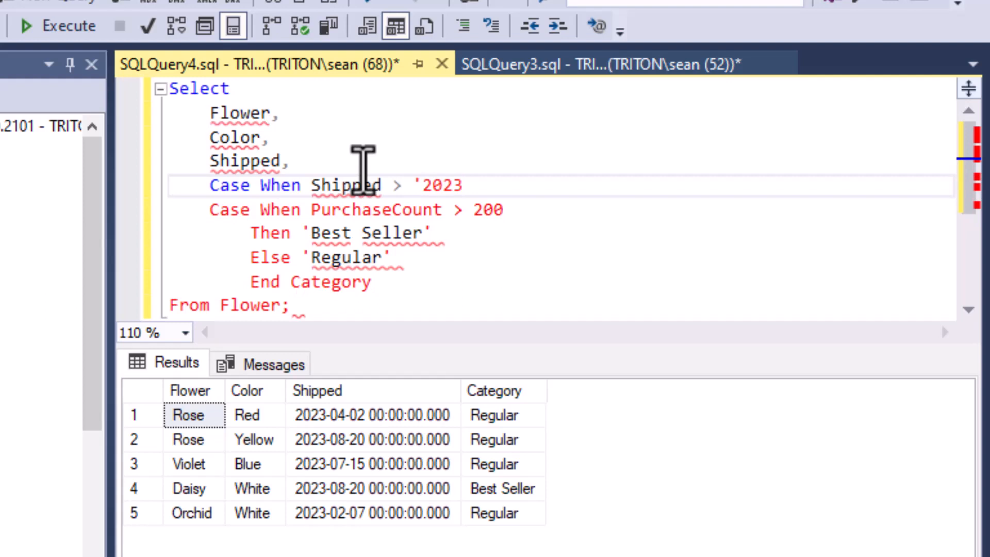
text(-06-)
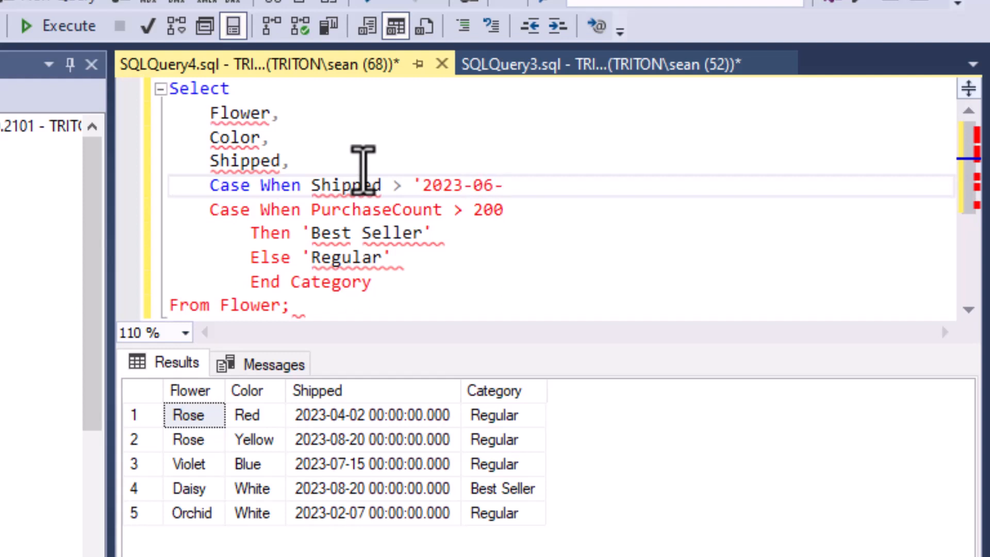
text(01')
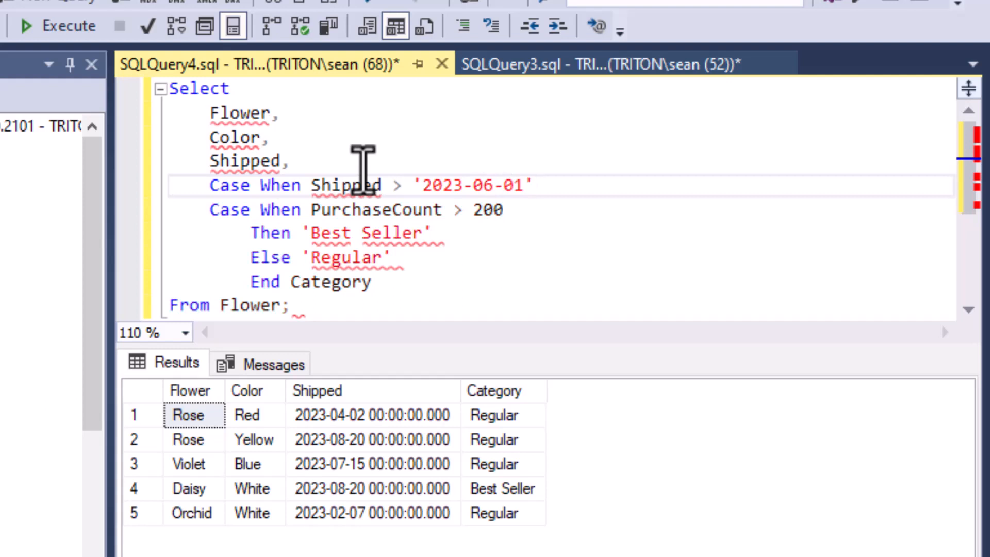
key(enter)
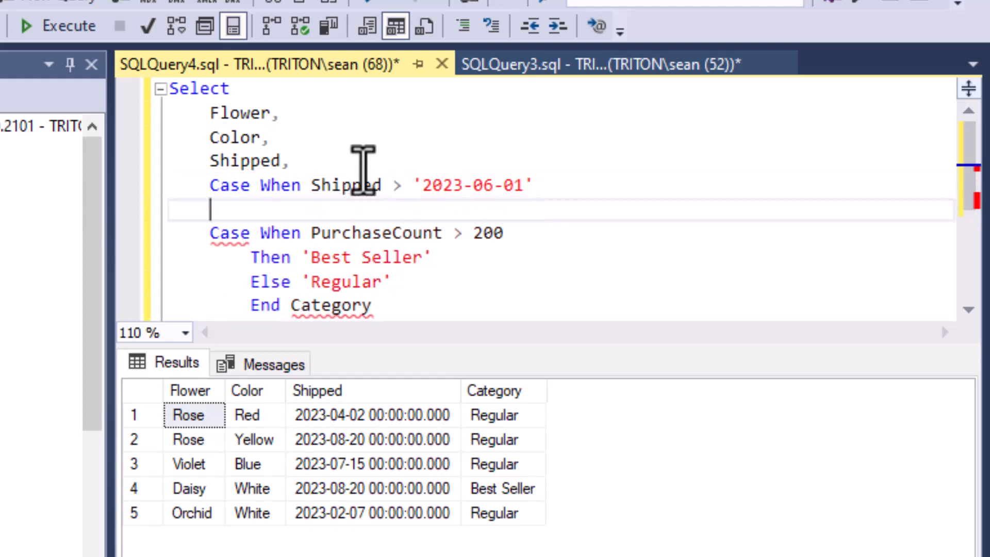
Complete it as Then 'Old' Else 'Recent' End ShipType
text(Then ')
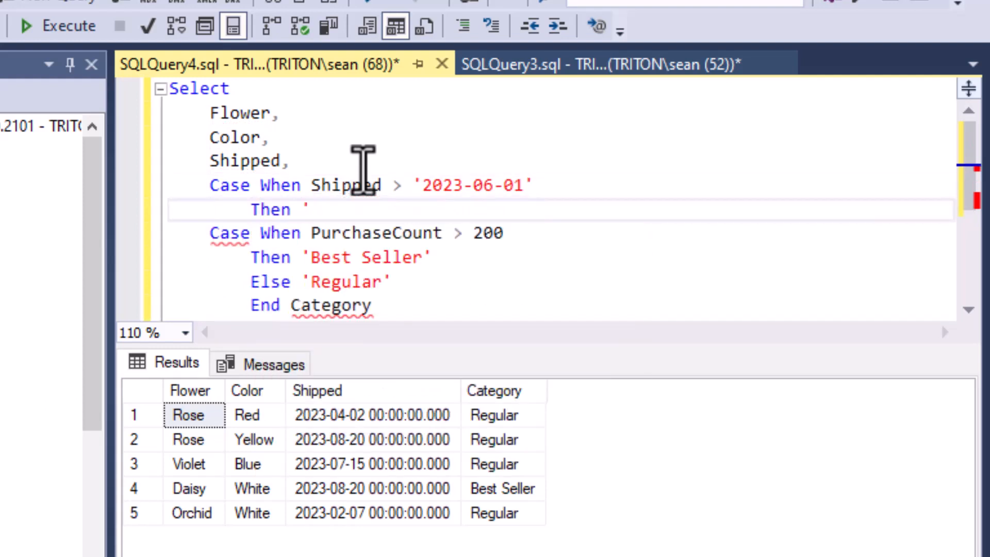
text(Old)
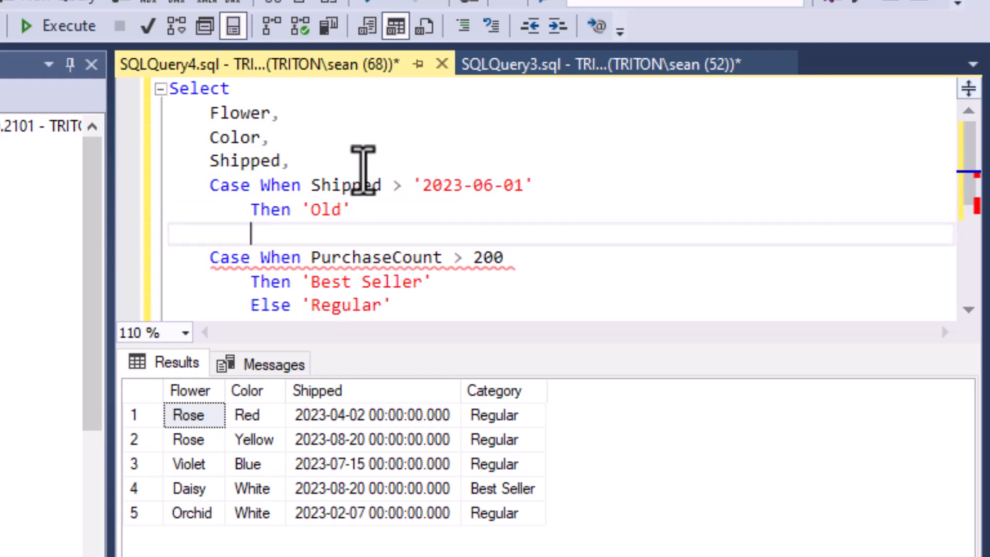
text(Else)
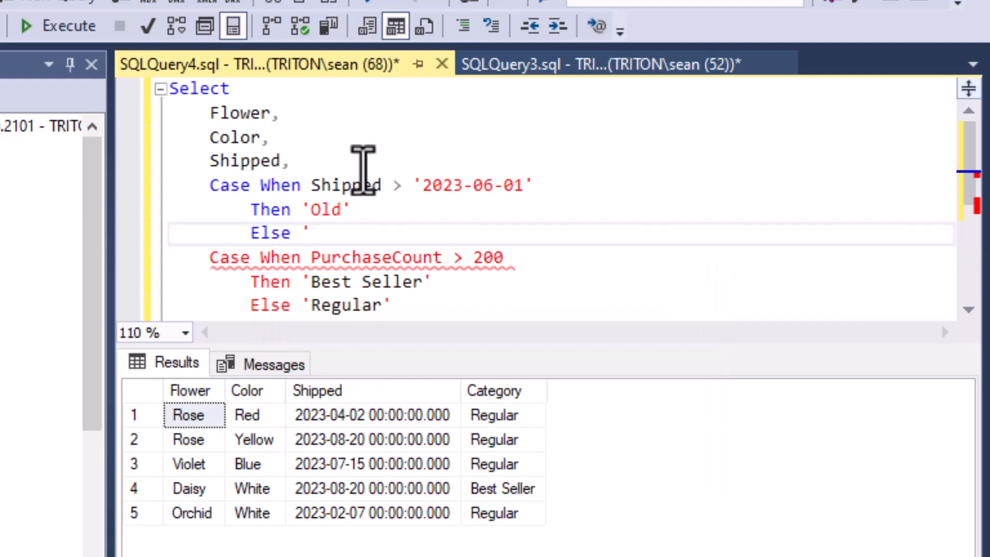
text(Recent)
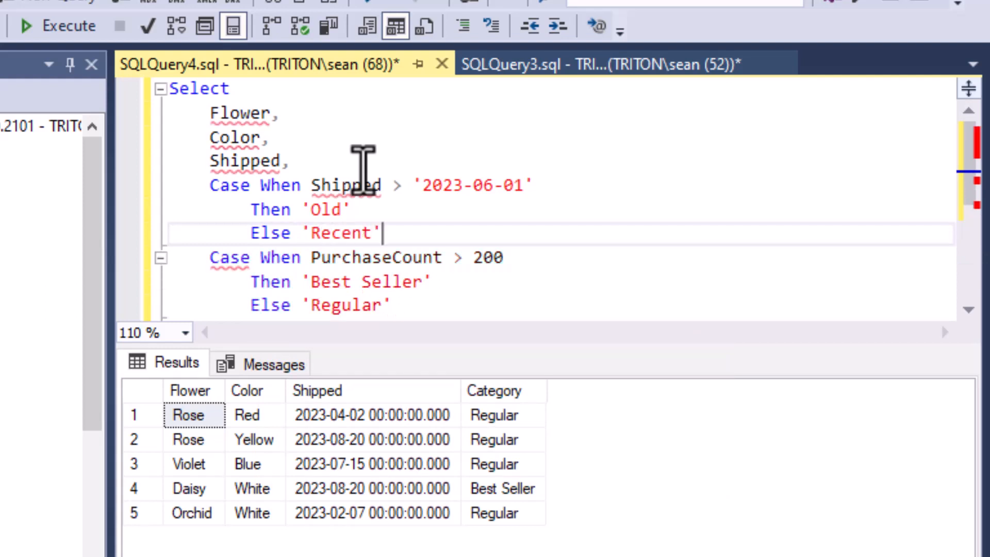
text(End)
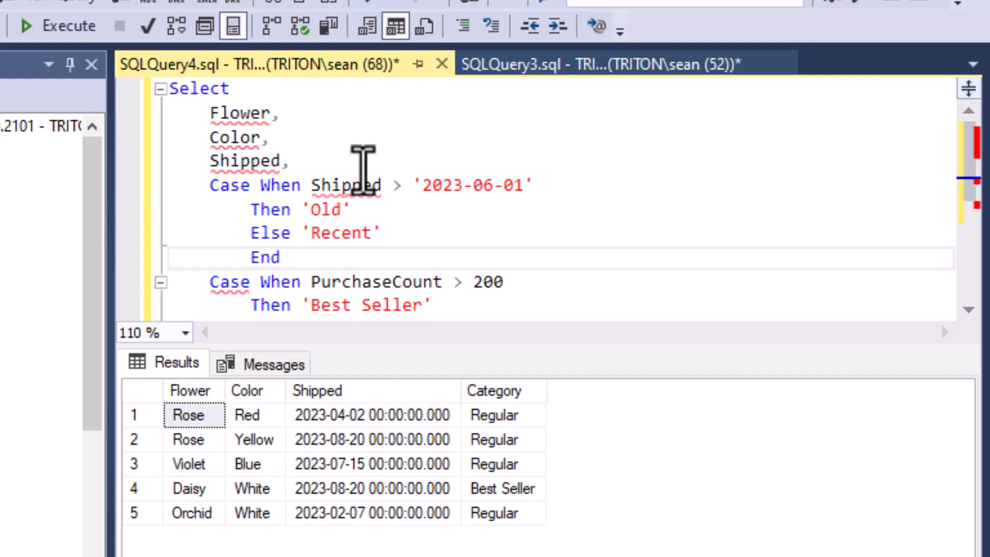
text(ShipType,)
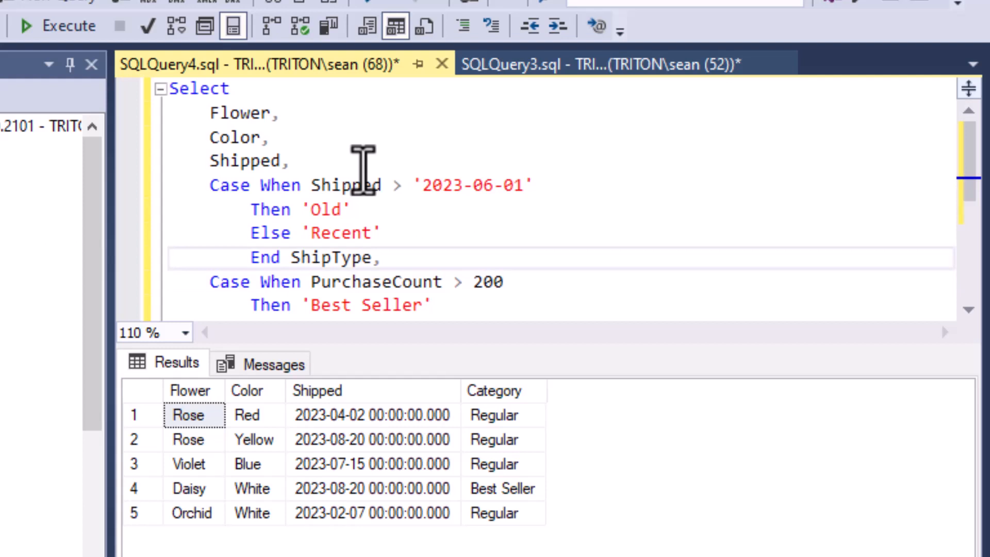
Change the Shipped comparison to < so shipments before 2023-06-01 are 'Old'
double_click(346, 185)
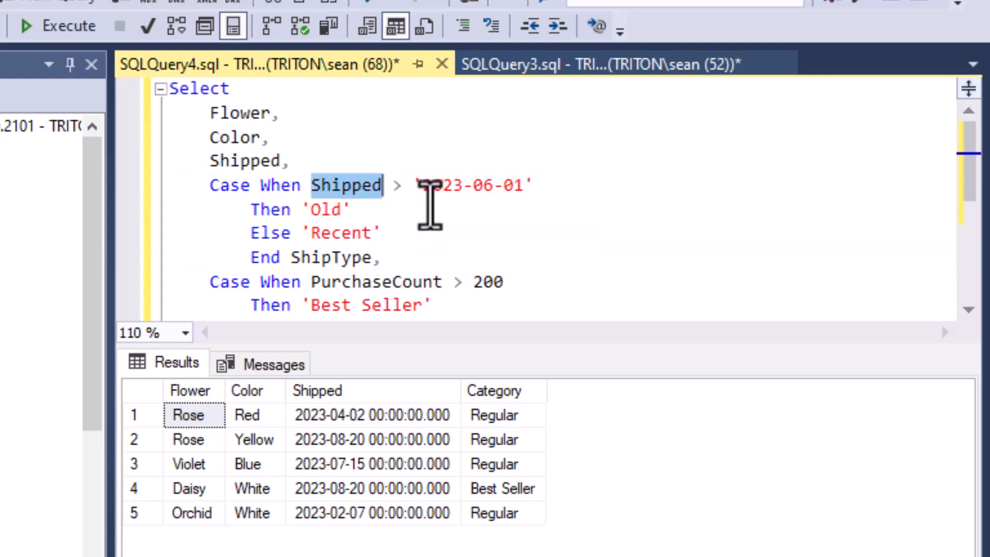
click(410, 184)
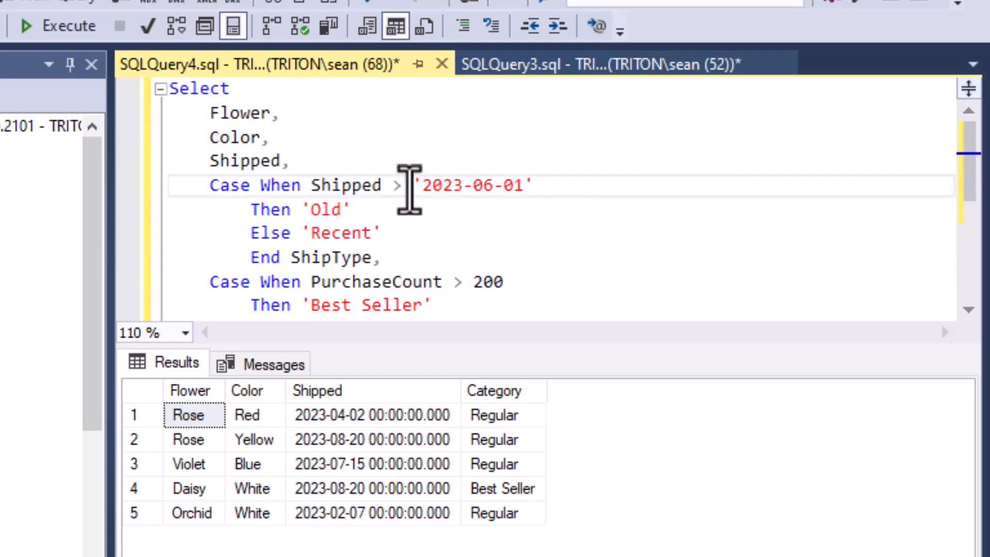
text(<)
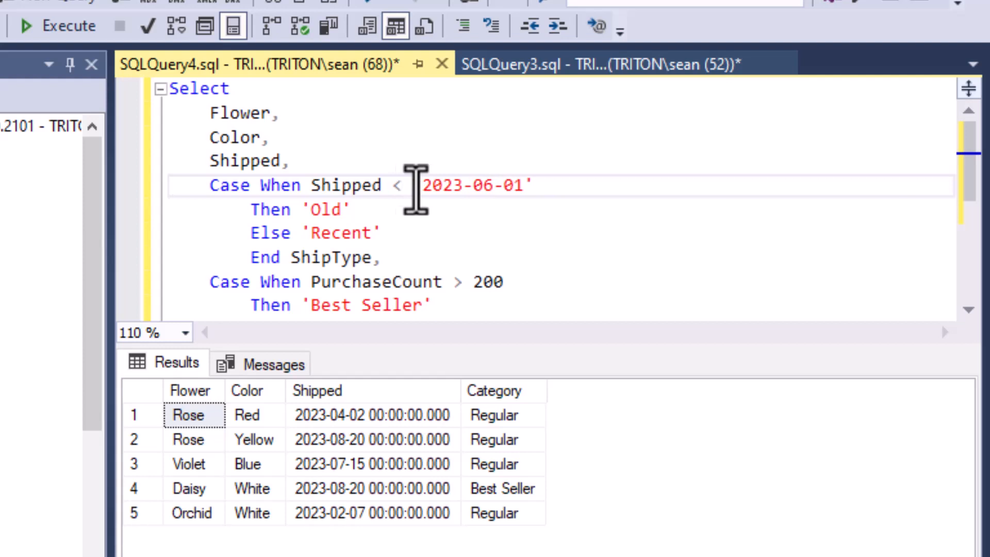
drag(424, 185, 523, 185)
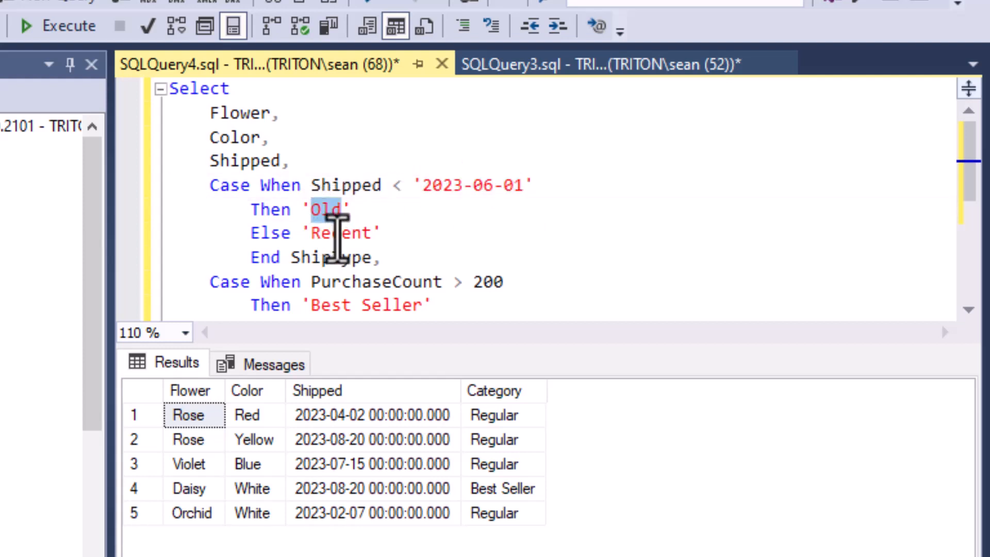
click(398, 257)
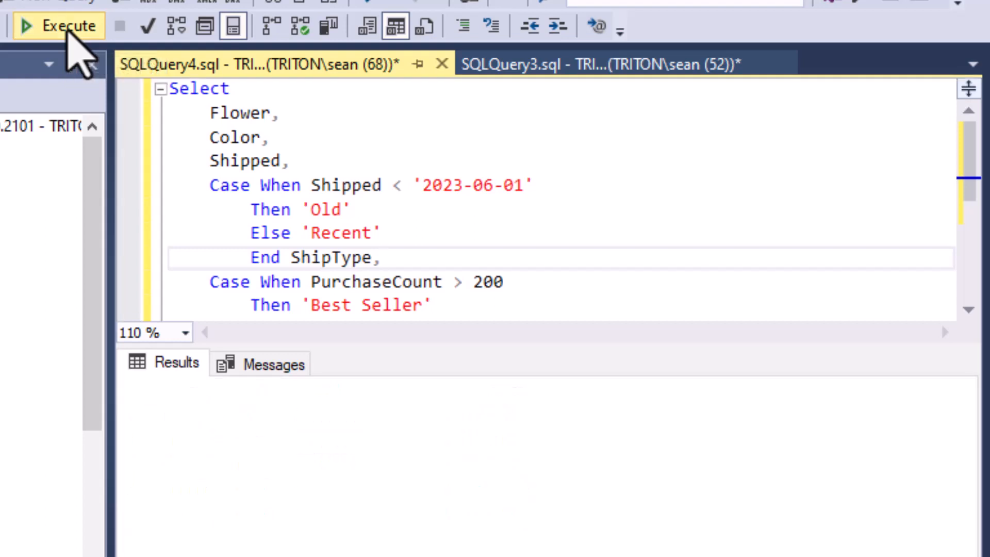
Run the query for ShipType, then begin a When Shipped line after the first branch
click(58, 26)
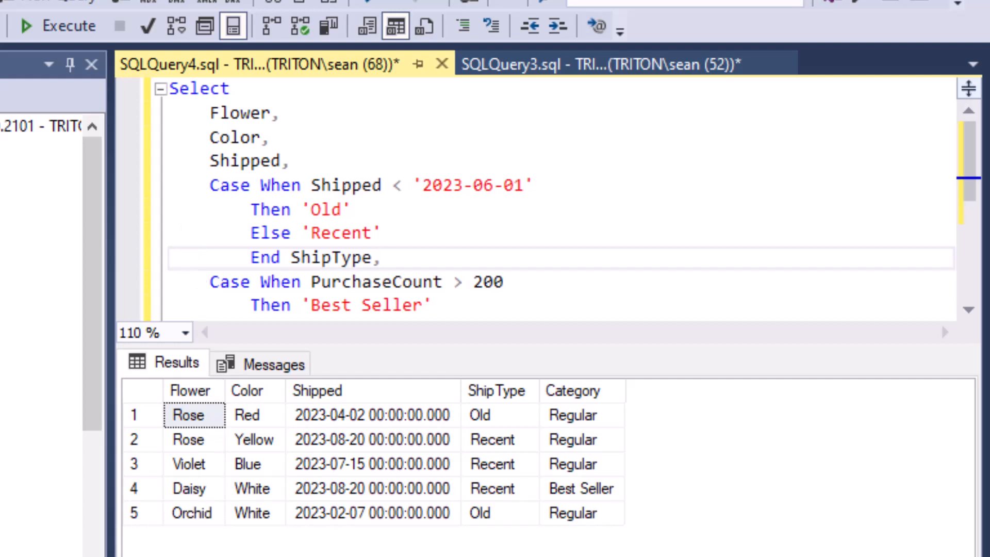
mouse_move(541, 211)
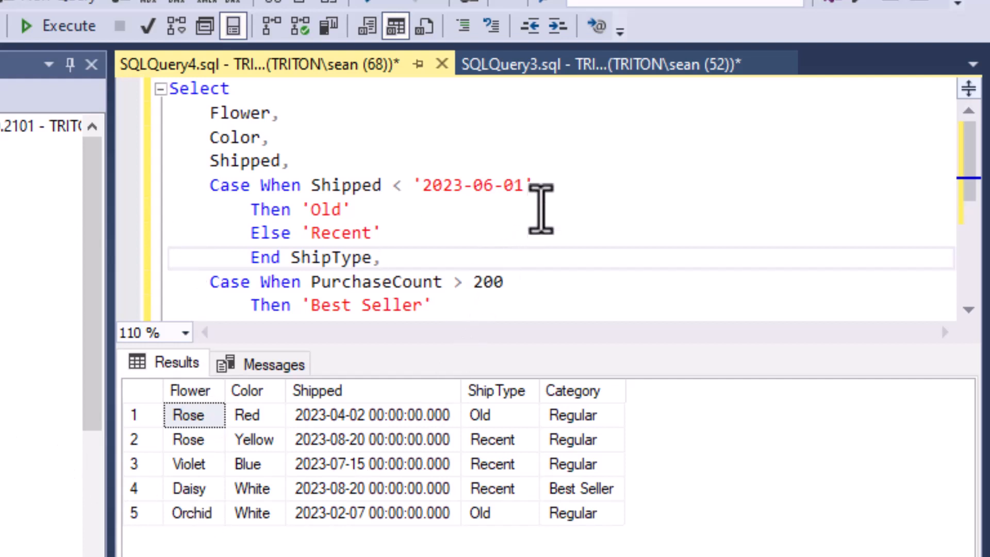
click(532, 185)
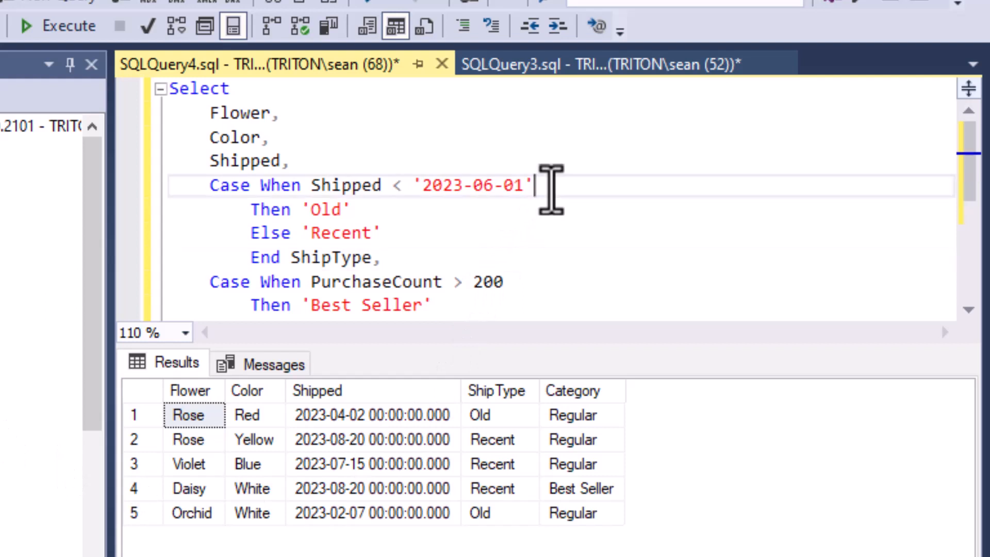
key(Enter)
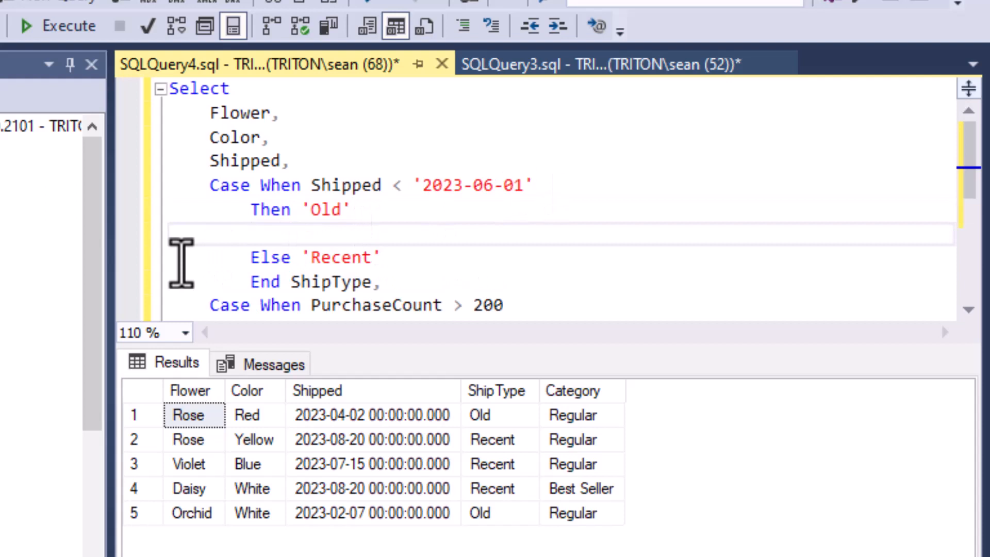
text(When)
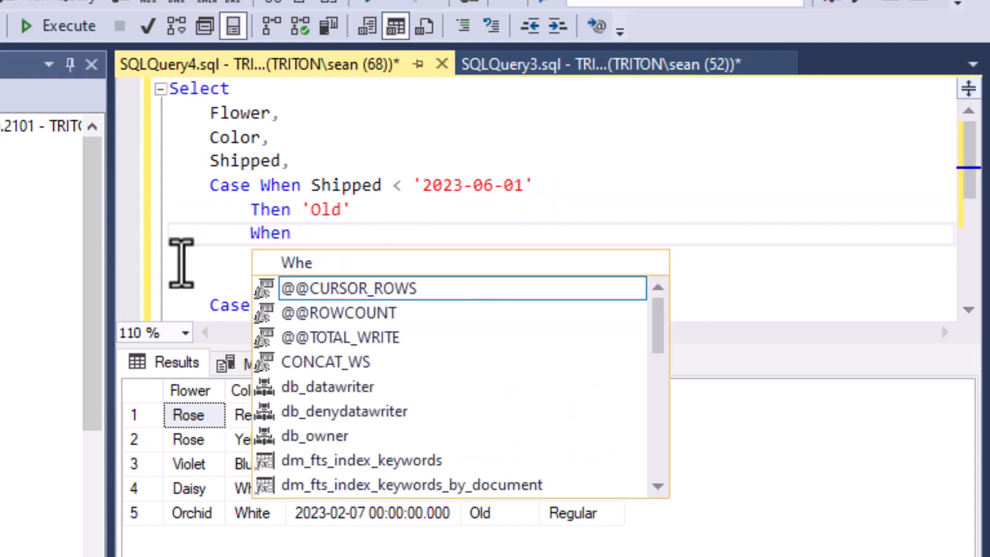
key(Escape)
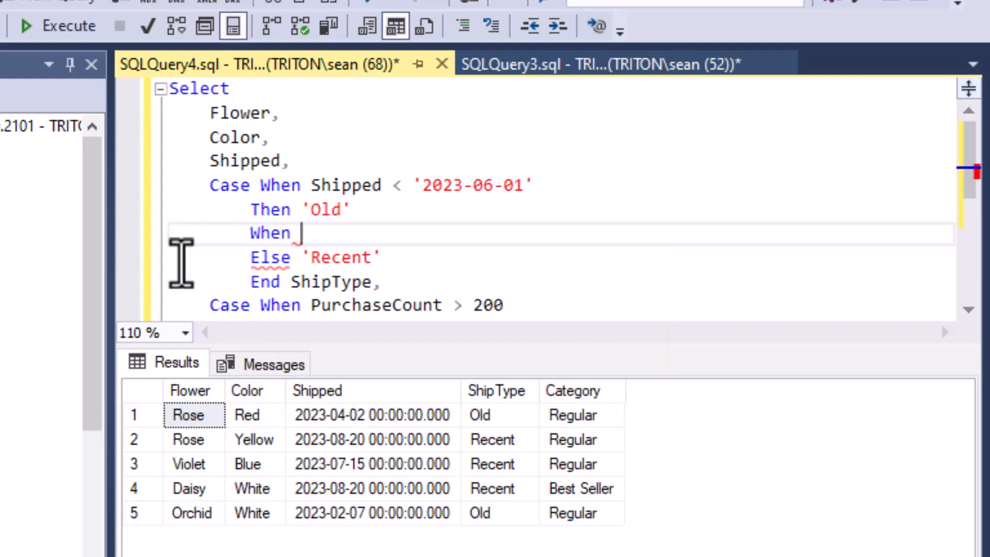
text(Ship)
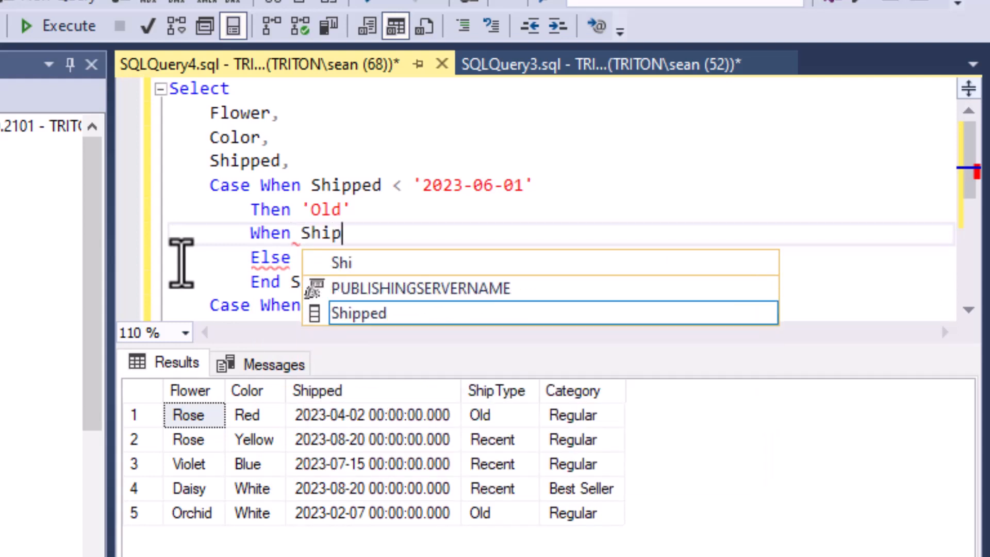
text(ped <)
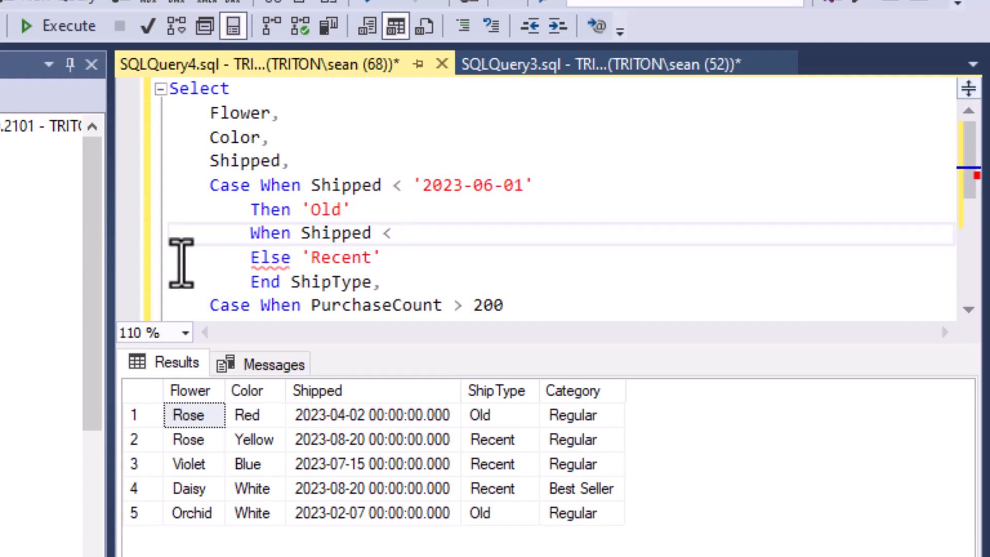
Complete the middle branch as Shipped < '2023-08-01' Then 'Normal'
click(402, 234)
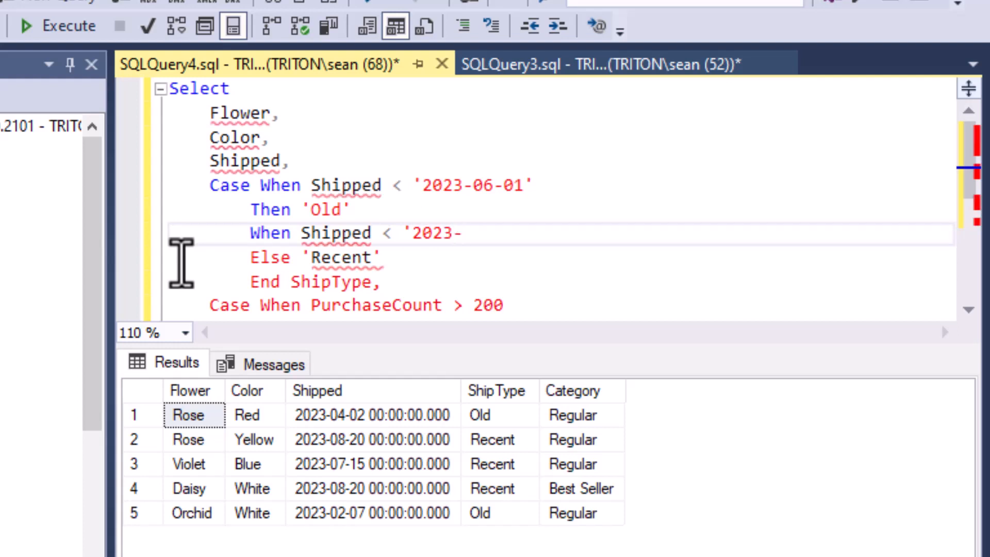
text(08)
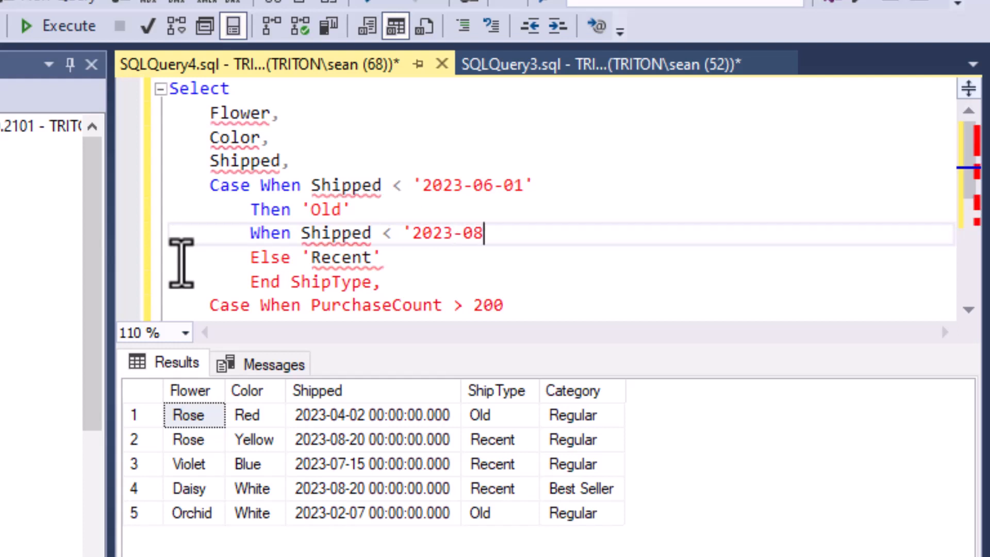
text(-01')
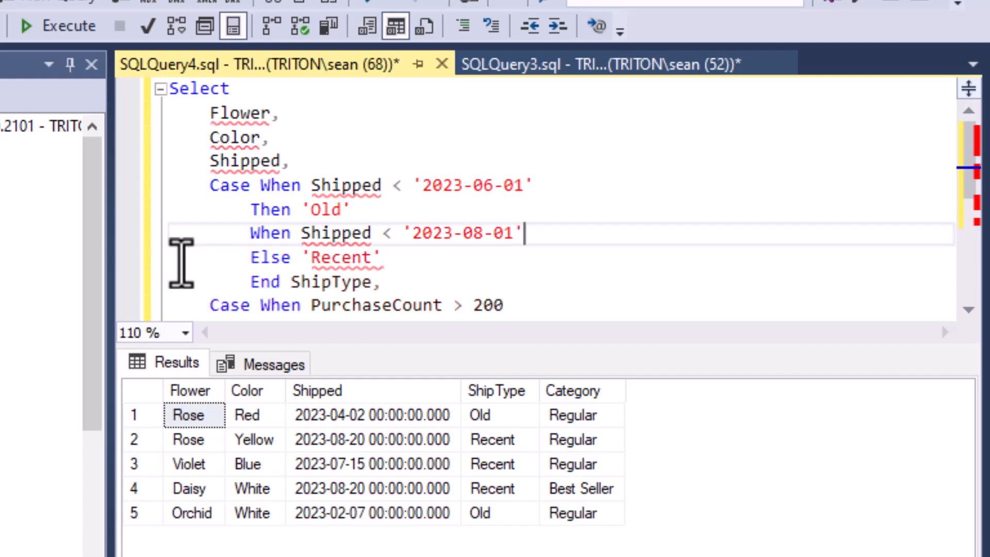
text(Then ')
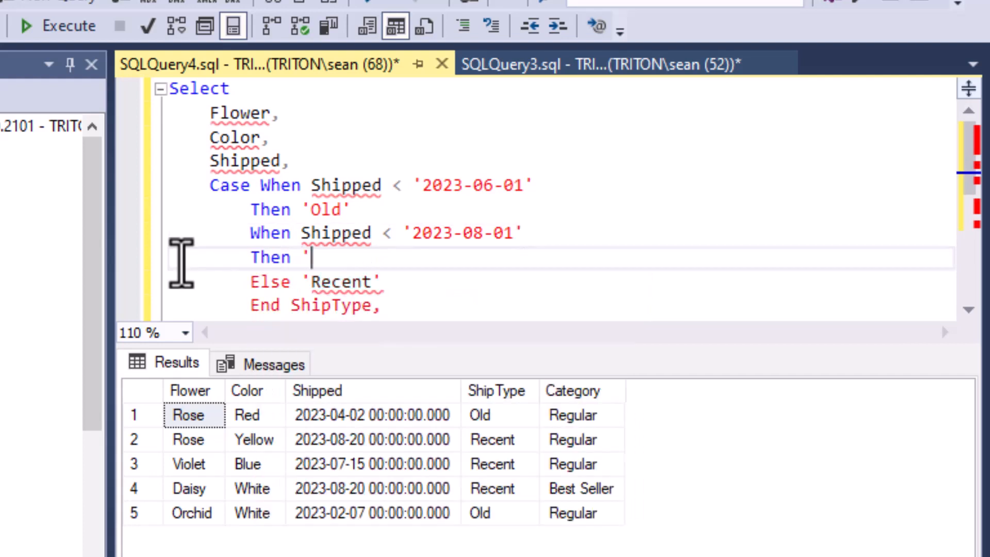
text(Normal')
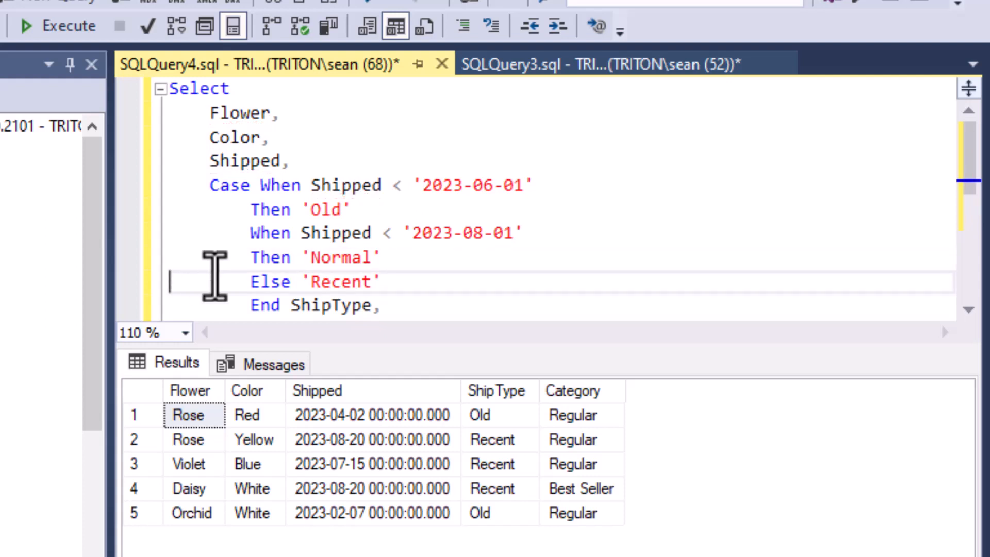
scroll(down, 3)
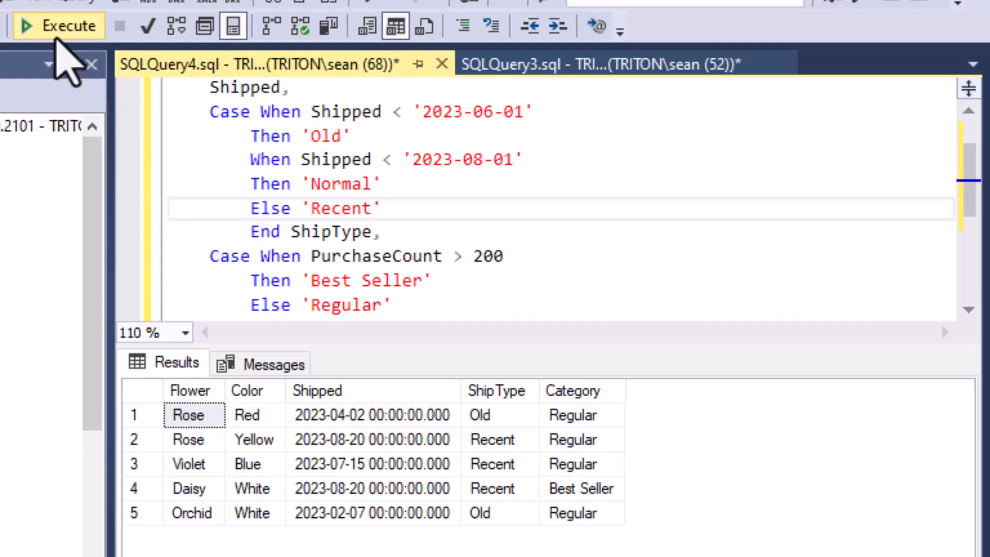
Rerun the query, confirm Violet's ShipType is now Normal, and return to edit the select list
click(58, 26)
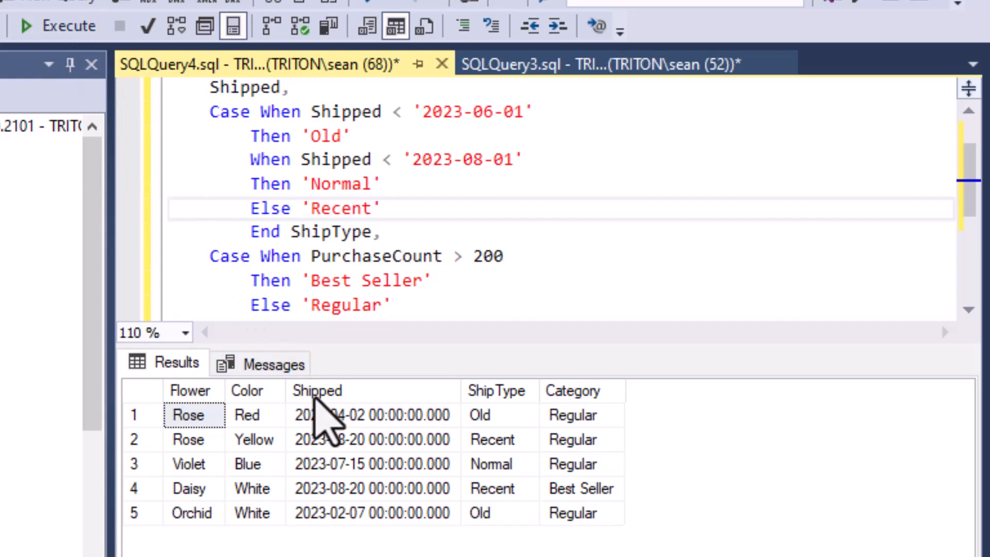
mouse_move(493, 442)
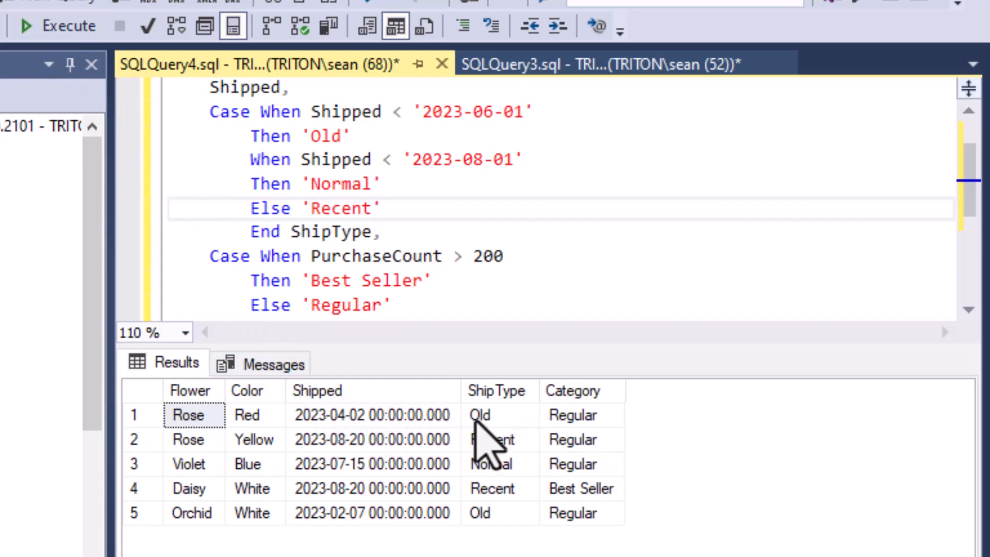
click(499, 415)
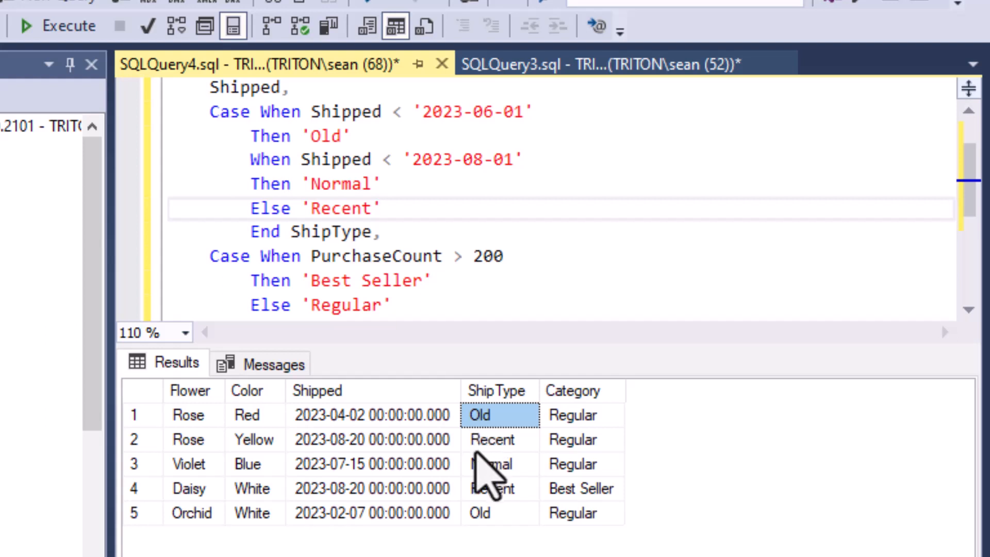
click(492, 439)
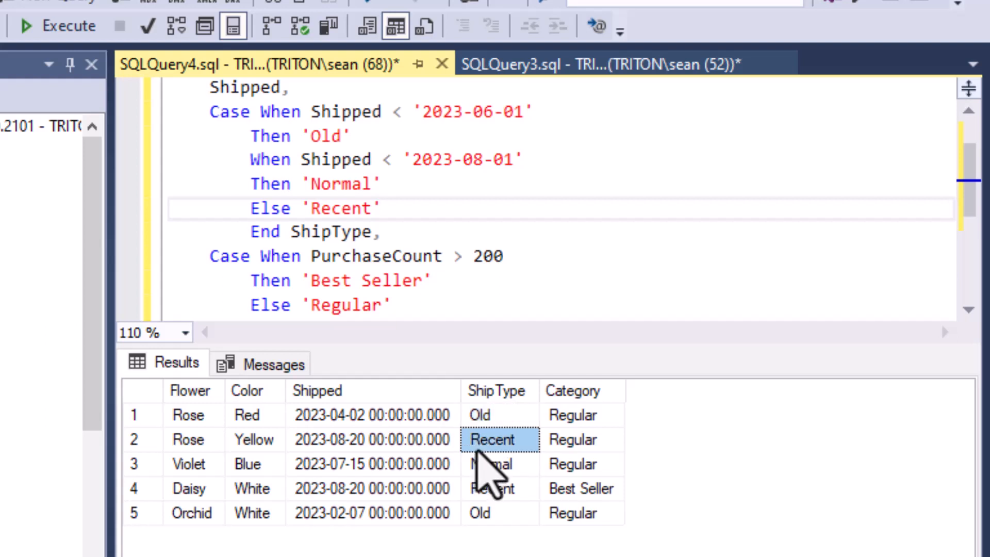
click(499, 463)
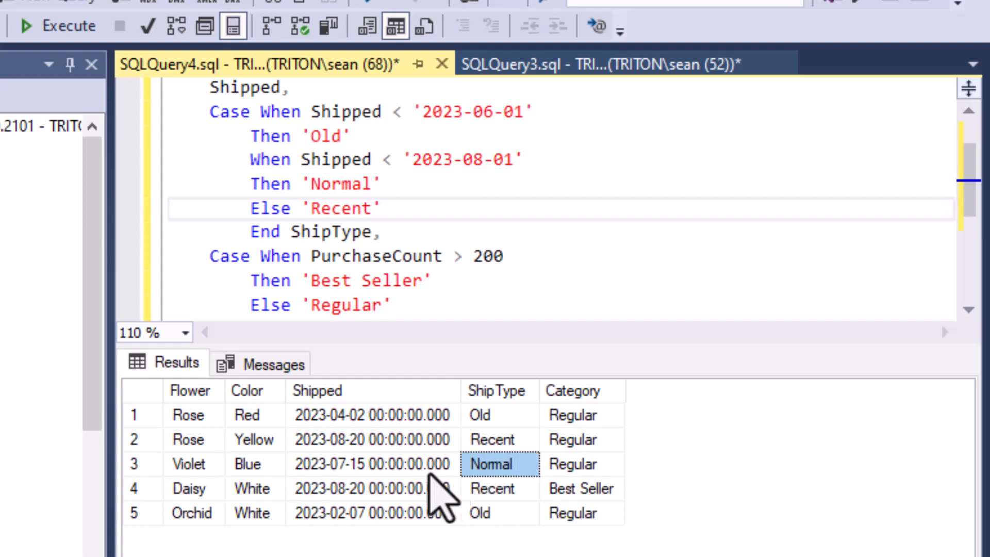
mouse_move(354, 486)
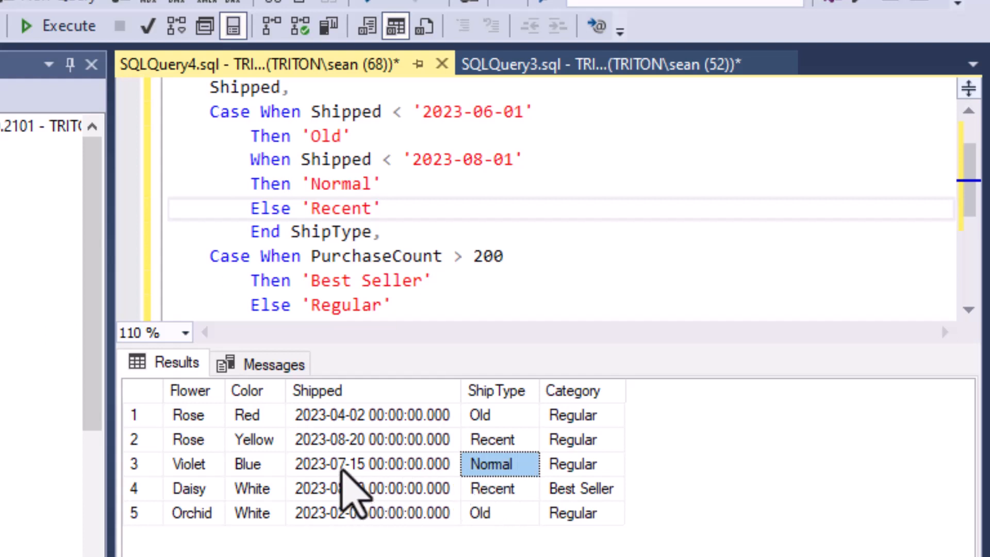
click(498, 488)
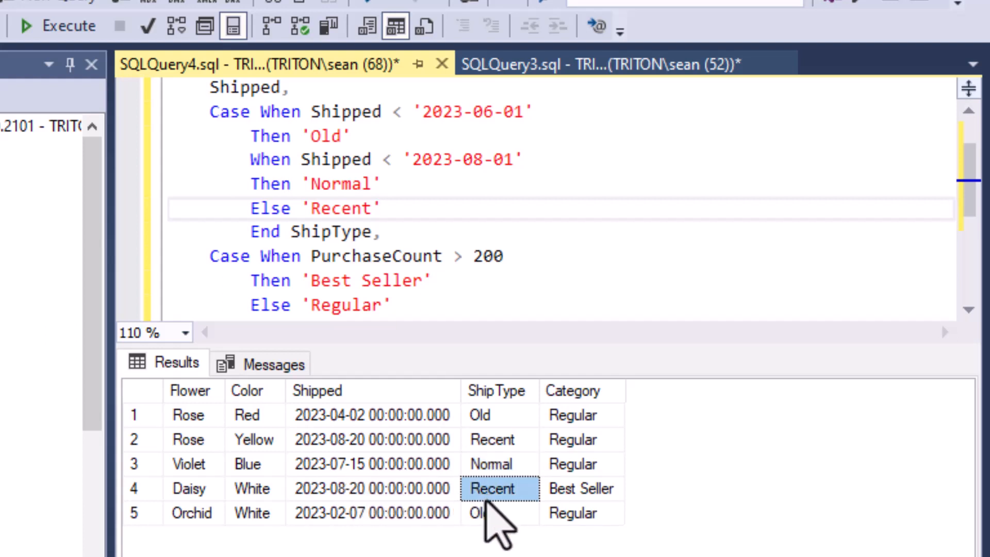
click(499, 512)
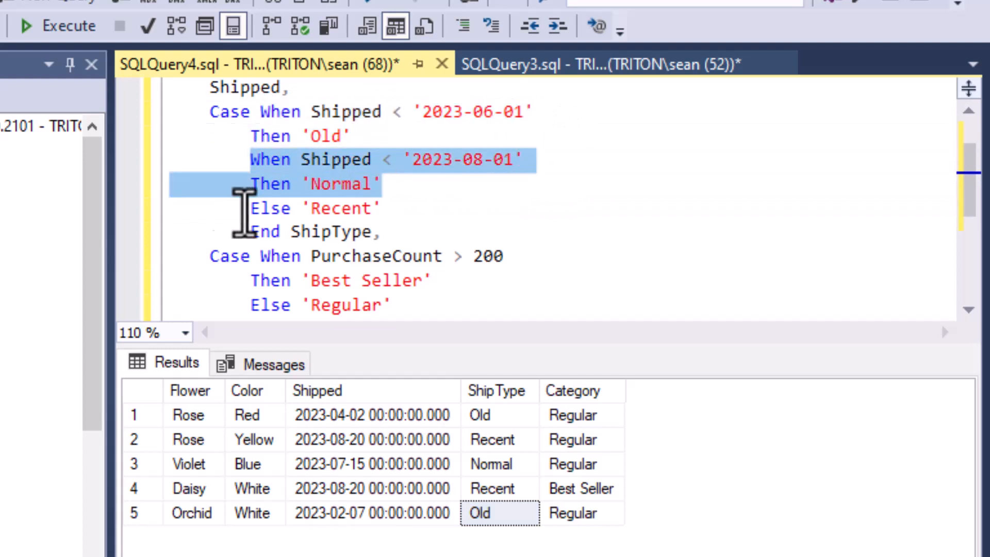
click(384, 232)
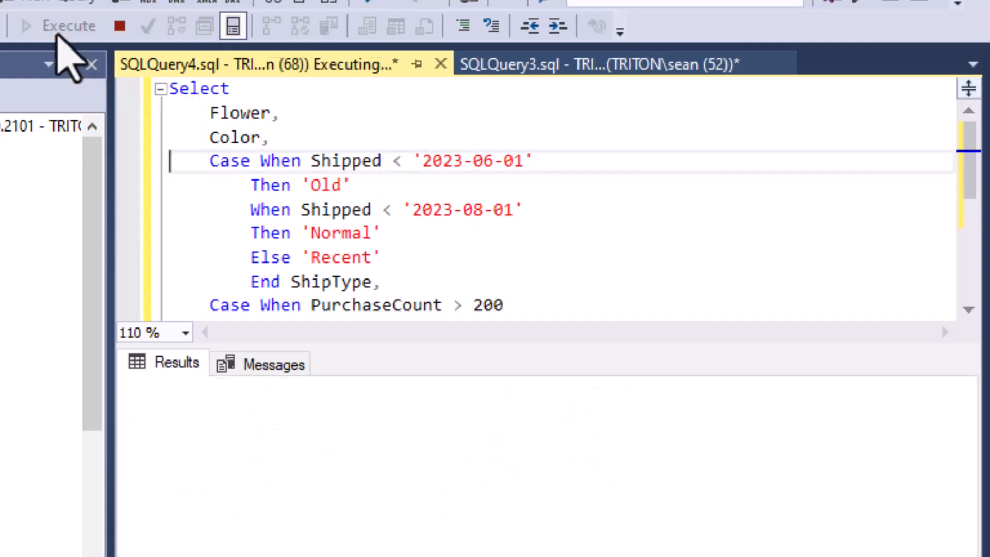
Review the result grid values: Violet's Normal ship type and the Regular categories of Rose and Orchid
click(55, 25)
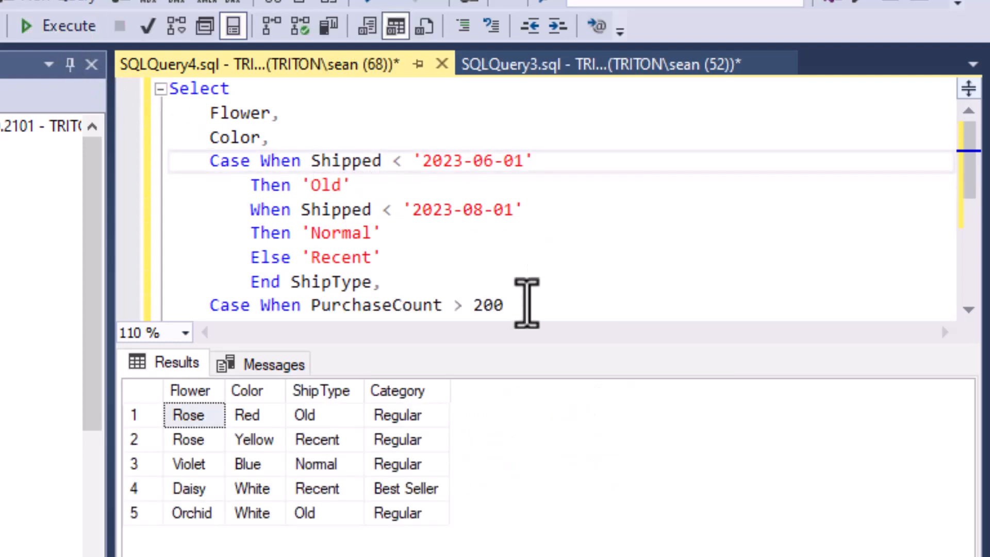
click(323, 463)
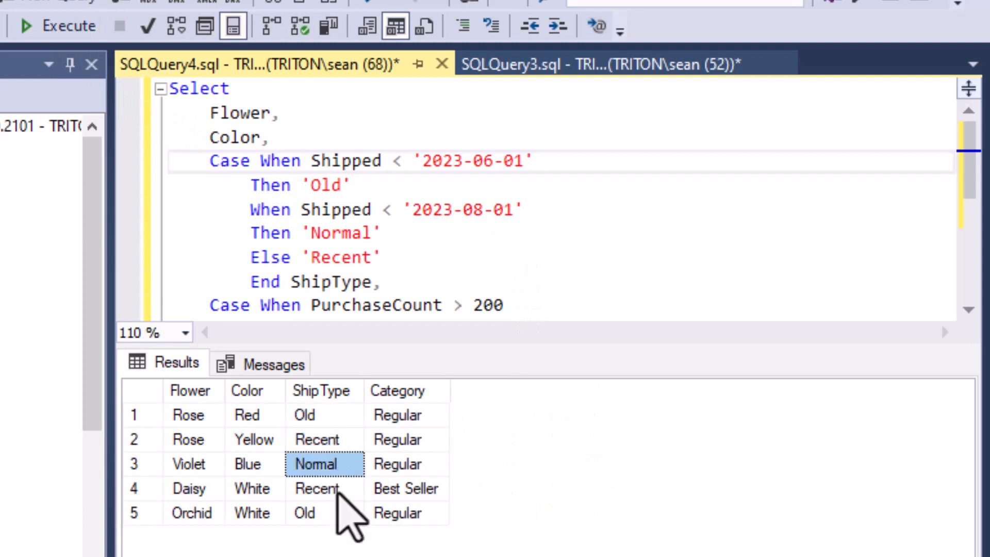
click(398, 415)
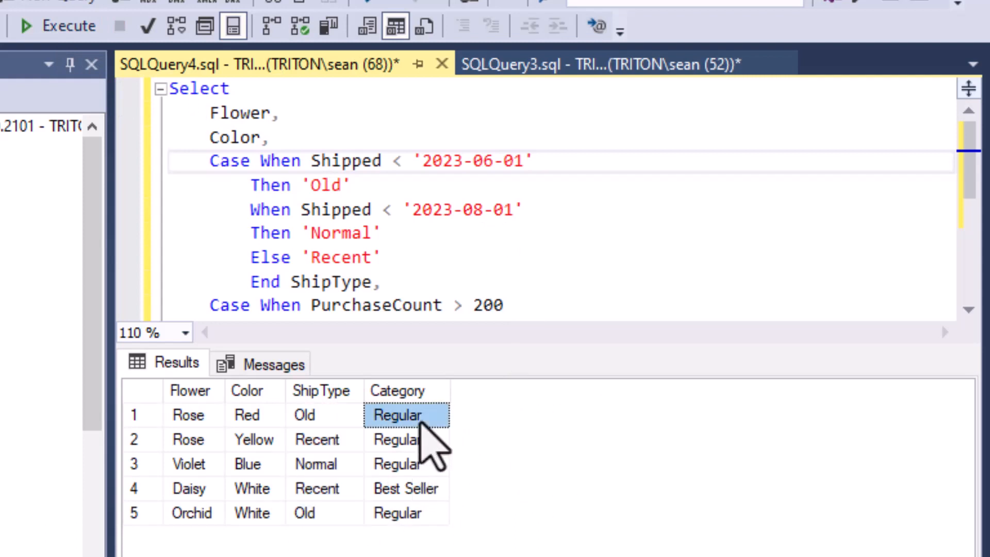
click(406, 513)
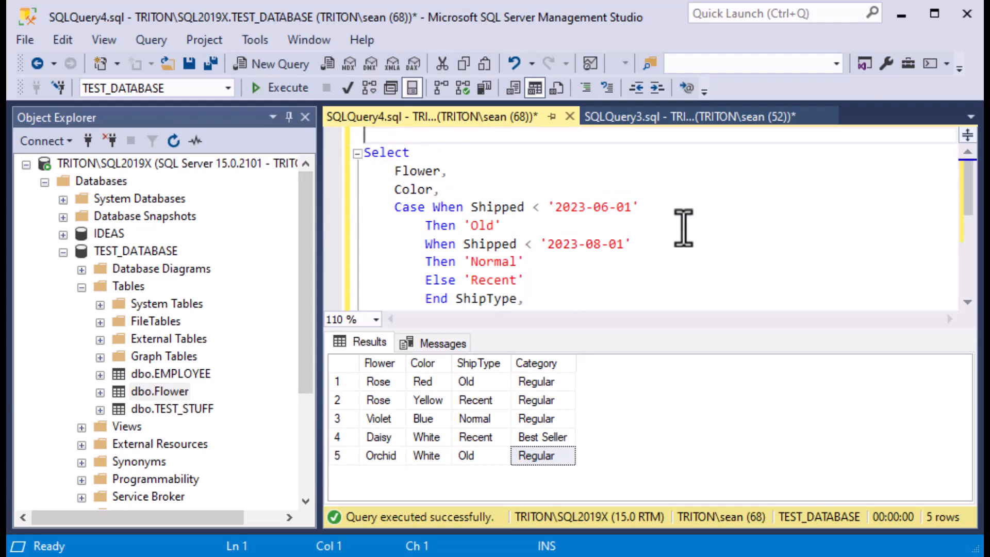
Prefix the SELECT with 'Create View FlowerView As' and run it to create the view
text(Create)
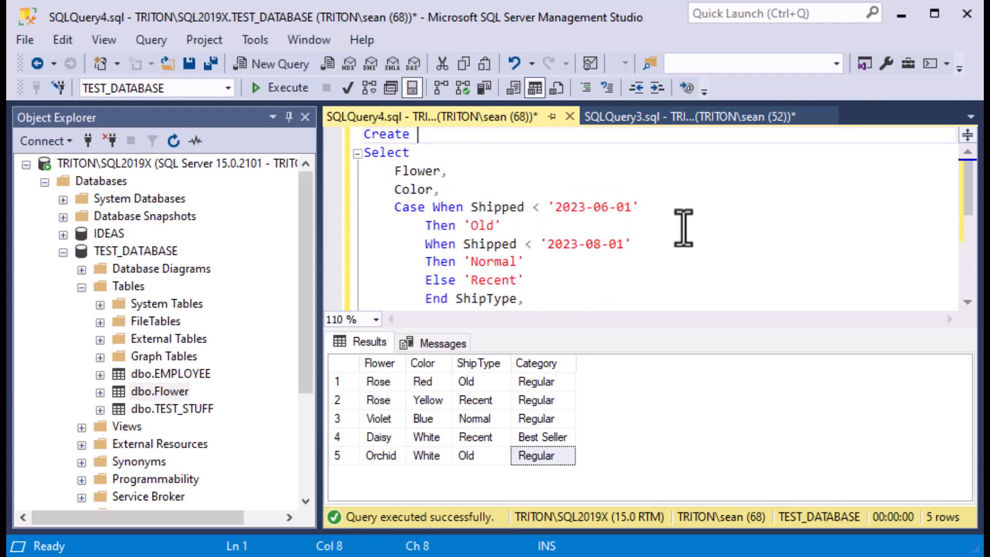
text(View F)
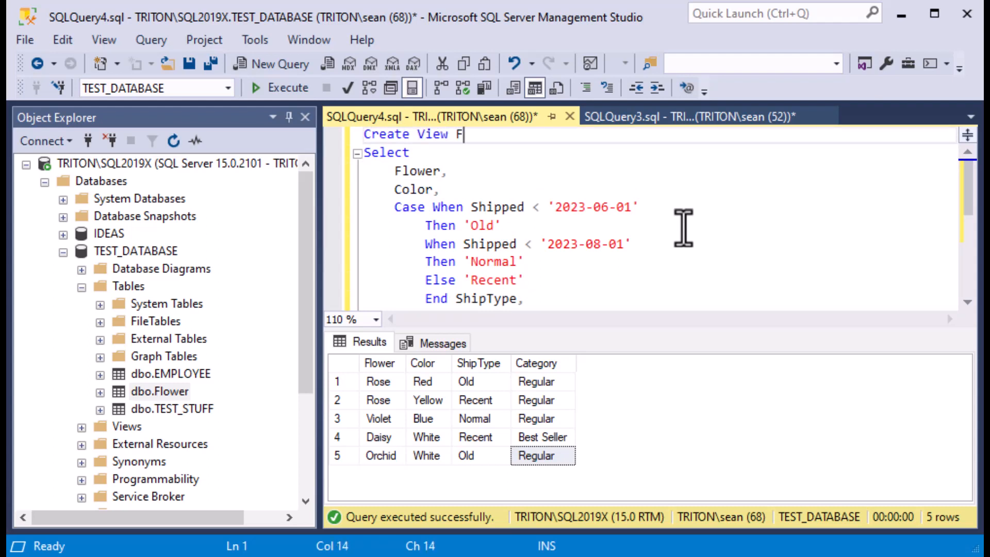
text(lowerView)
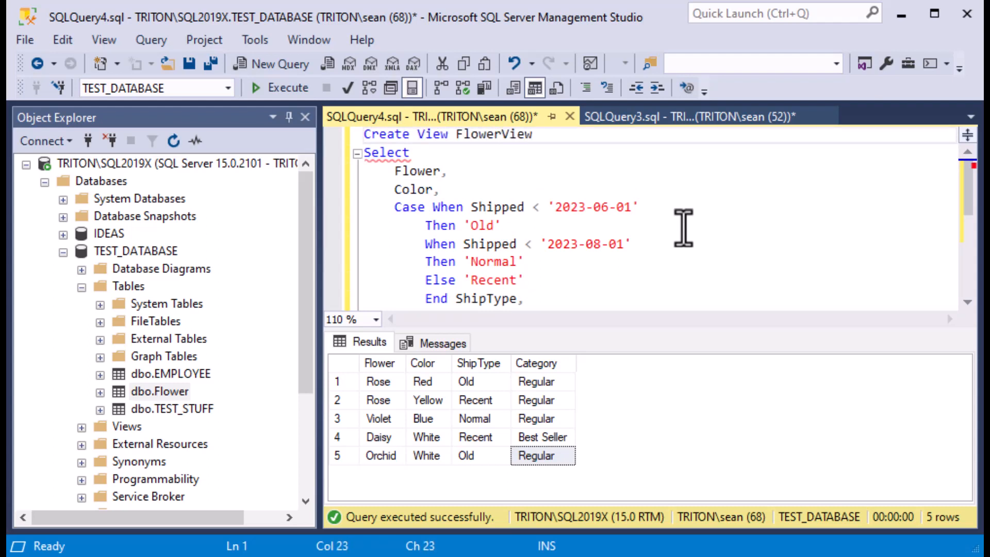
text(As)
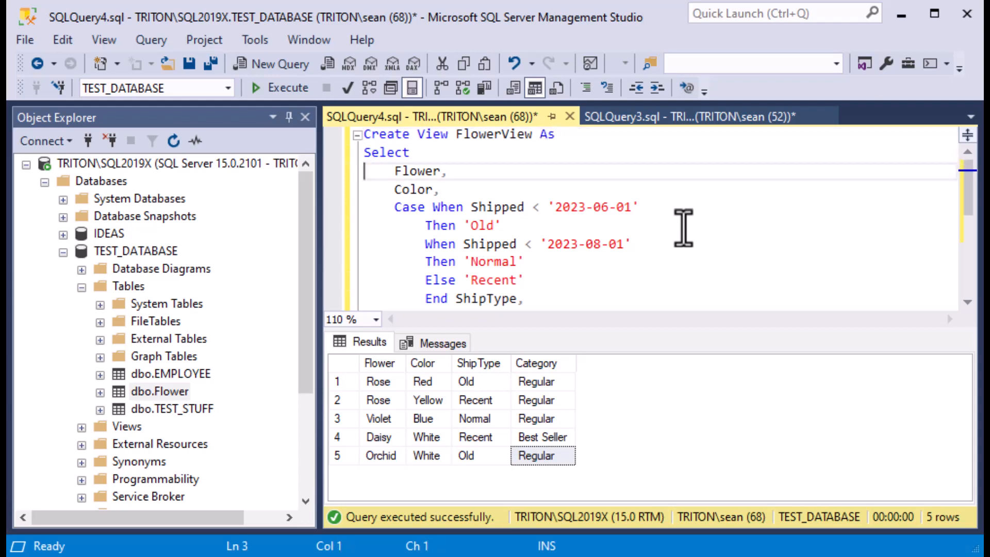
scroll(down, 3)
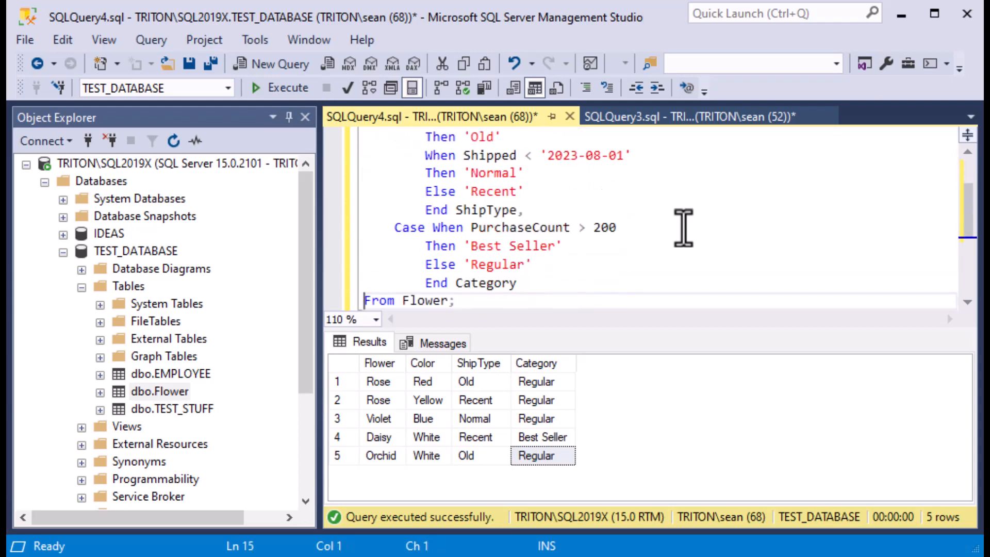
scroll(up, 3)
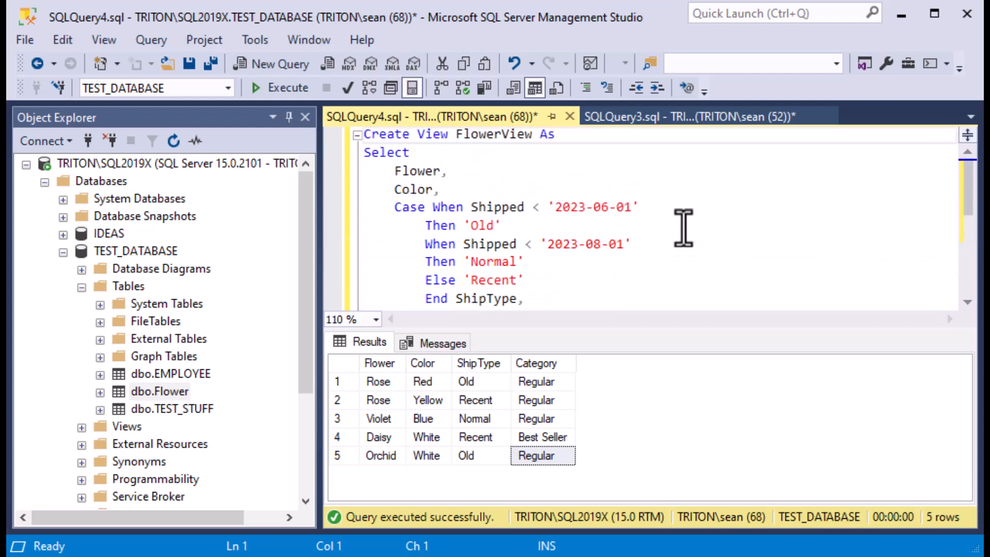
click(501, 226)
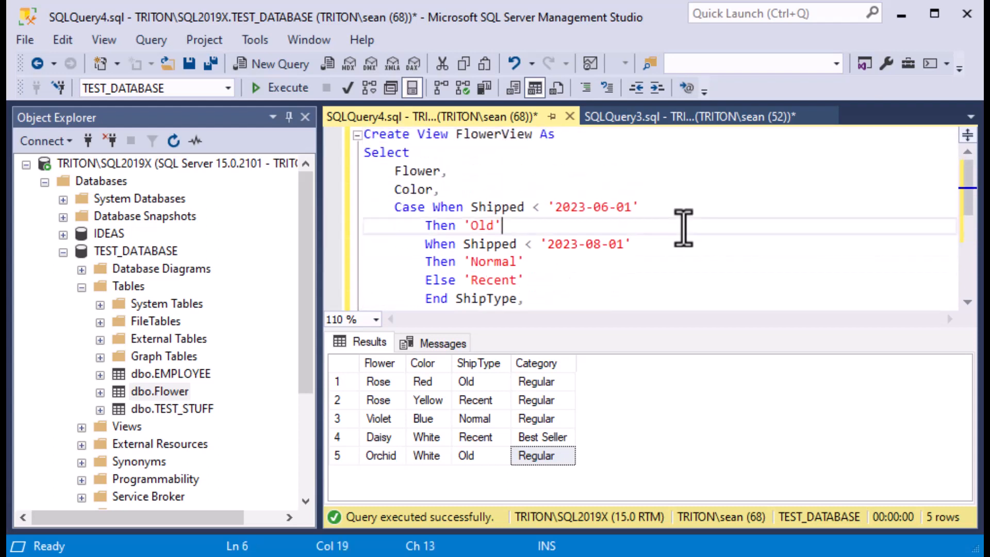
click(280, 87)
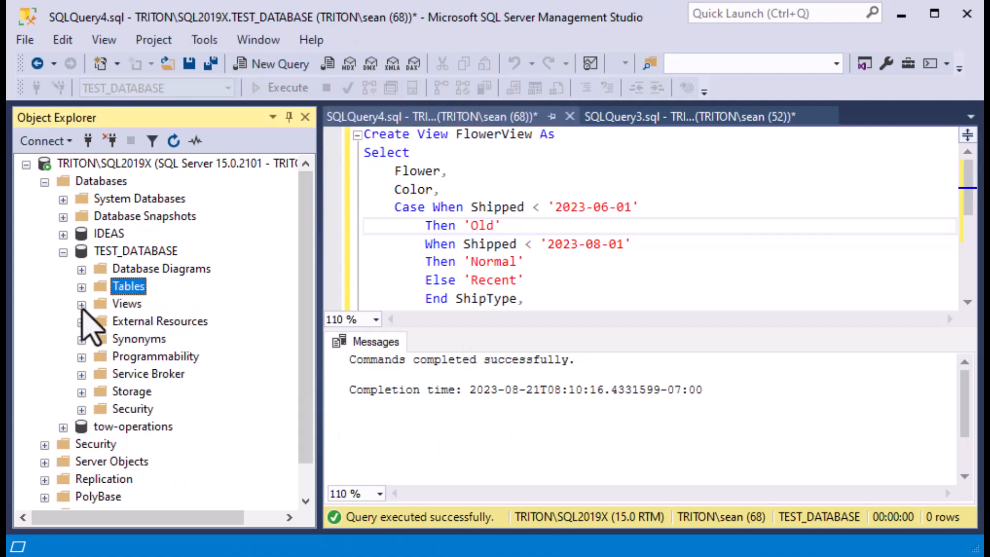
Expand TEST_DATABASE's Views and select dbo.FlowerView to list its top rows
click(82, 303)
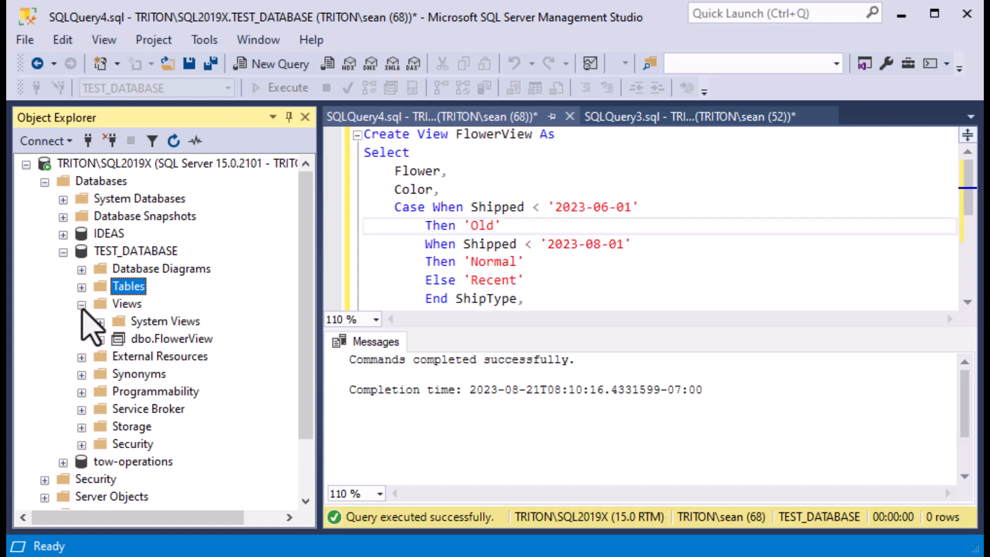
click(172, 338)
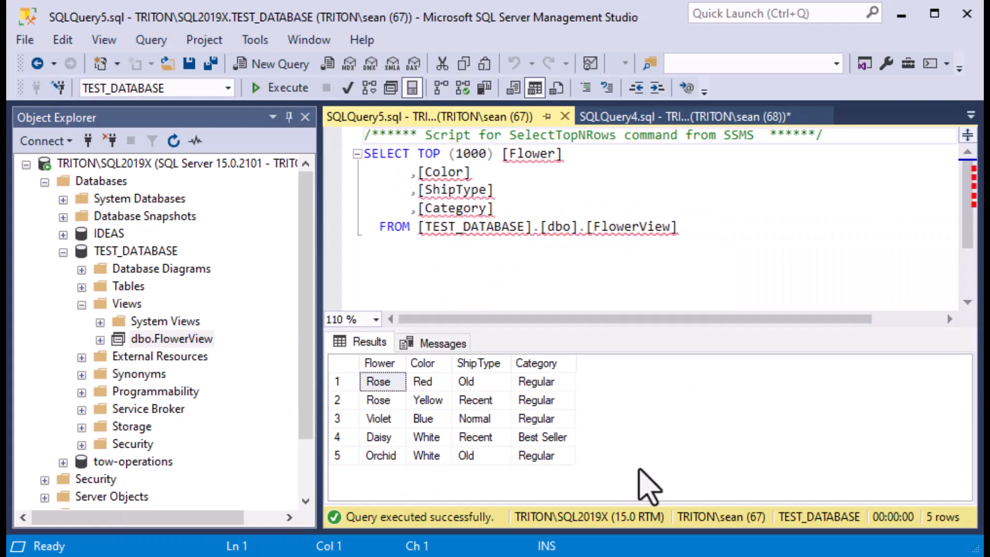
mouse_move(735, 222)
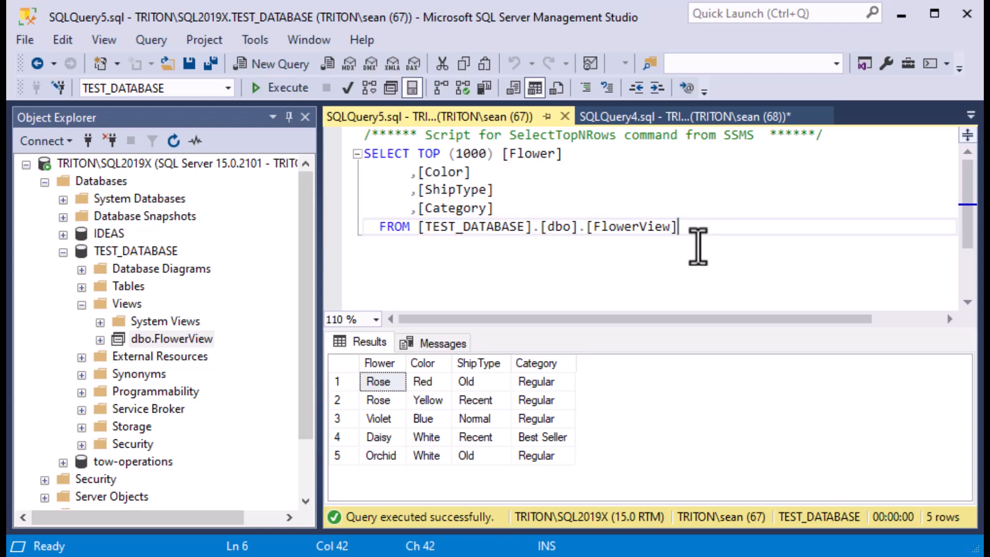
Return to the SQLQuery4.sql tab and scroll through the CREATE VIEW FlowerView script
click(279, 86)
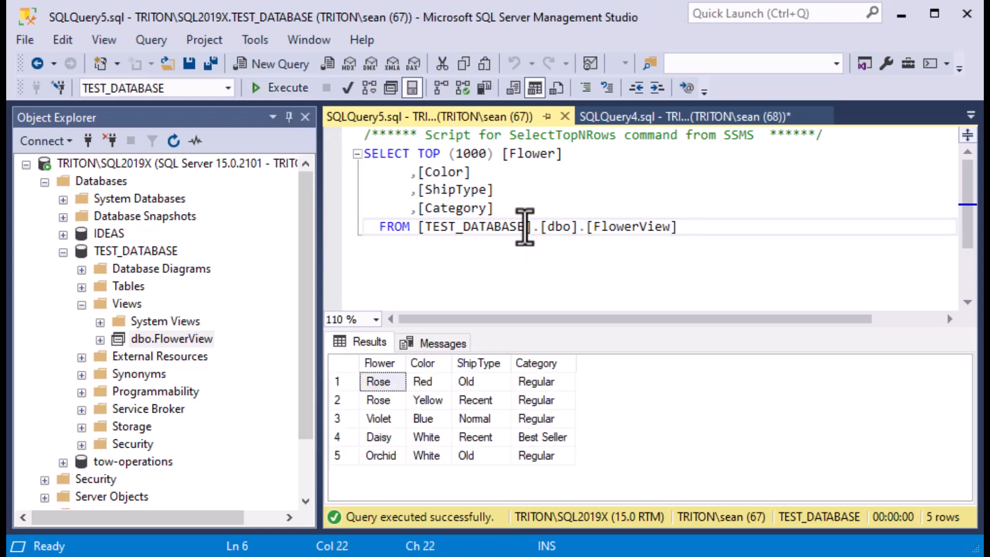
click(675, 115)
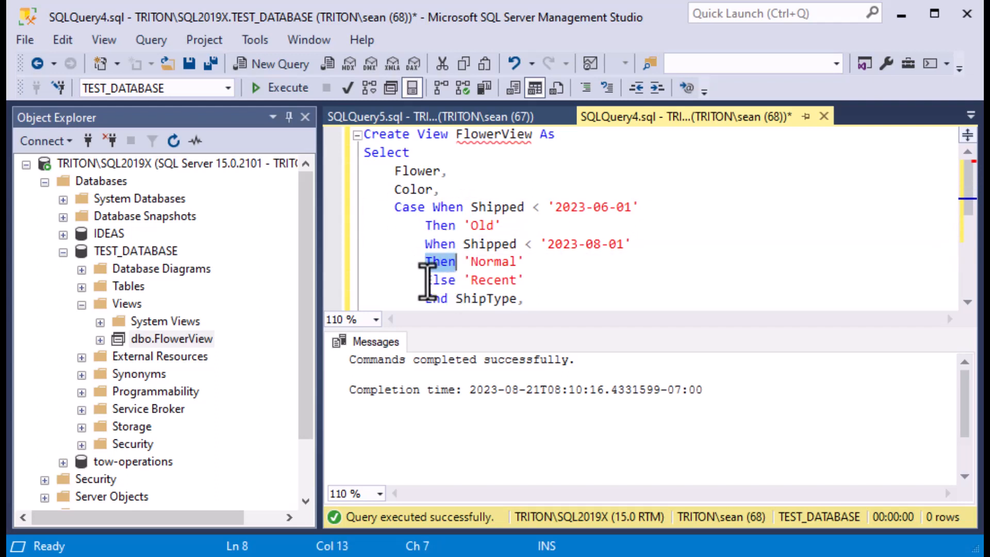
scroll(down, 3)
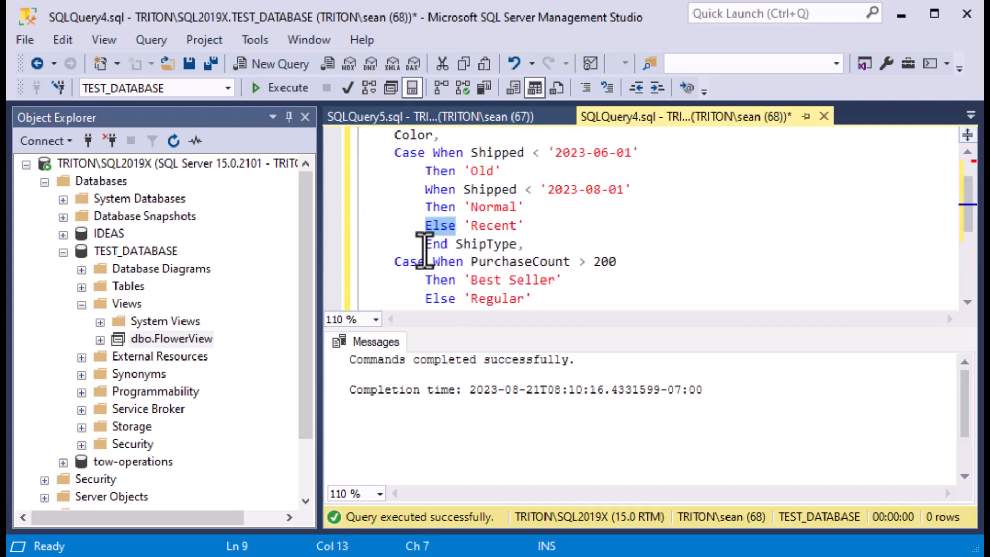